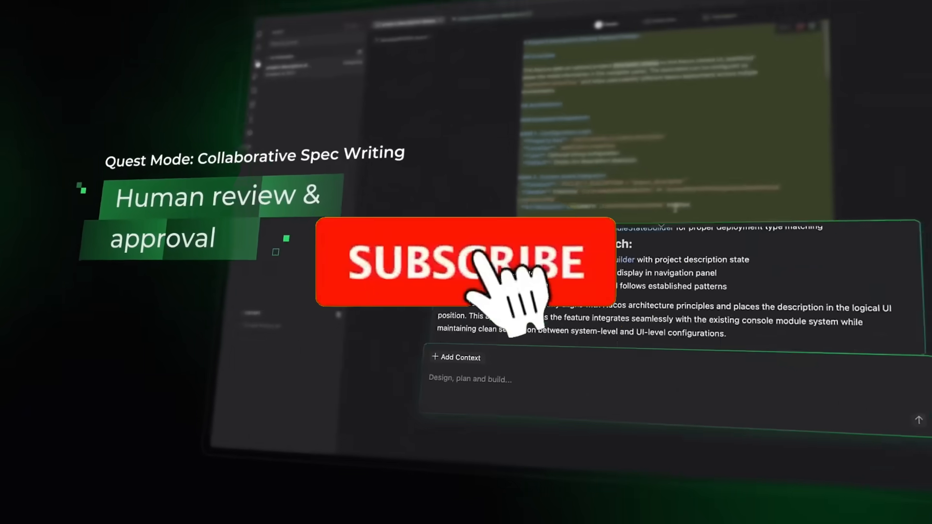
Step: Browse through the pre-setup pages before reaching Qoder's first-run screen
click(465, 262)
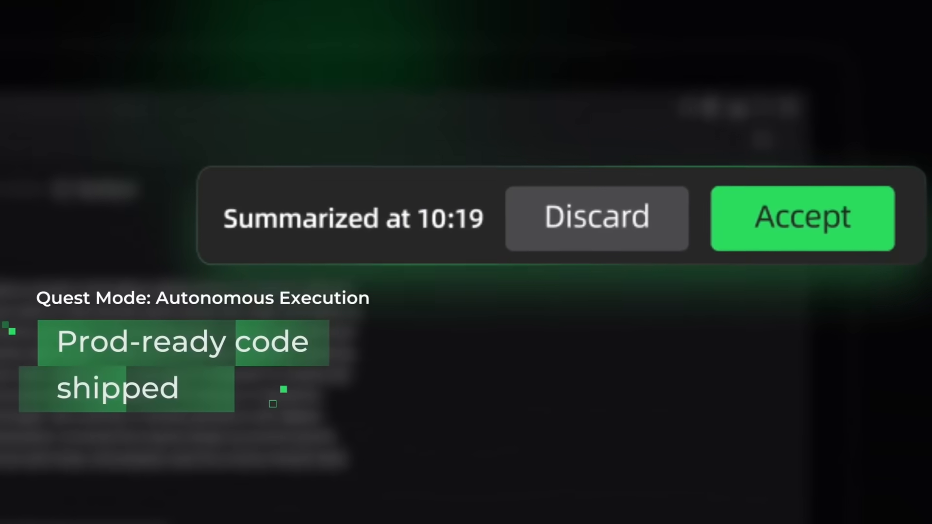
click(803, 219)
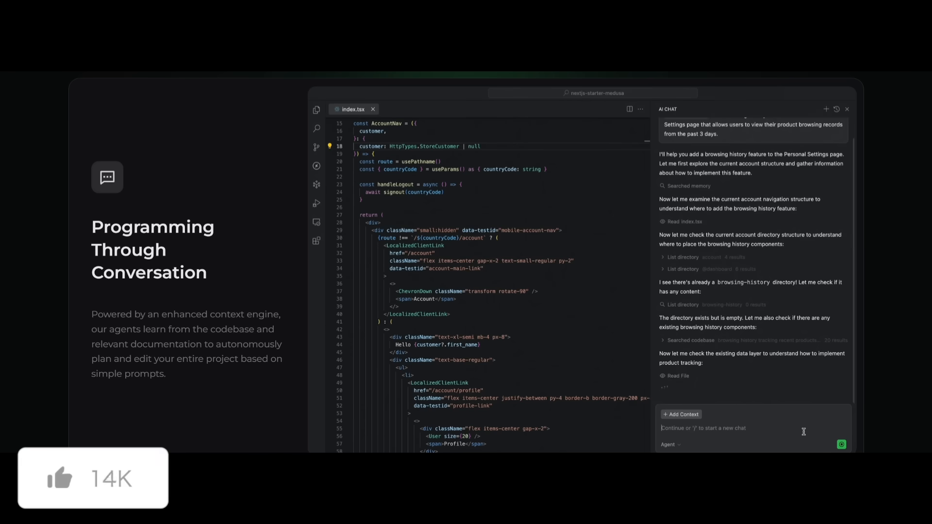
scroll(down, 3)
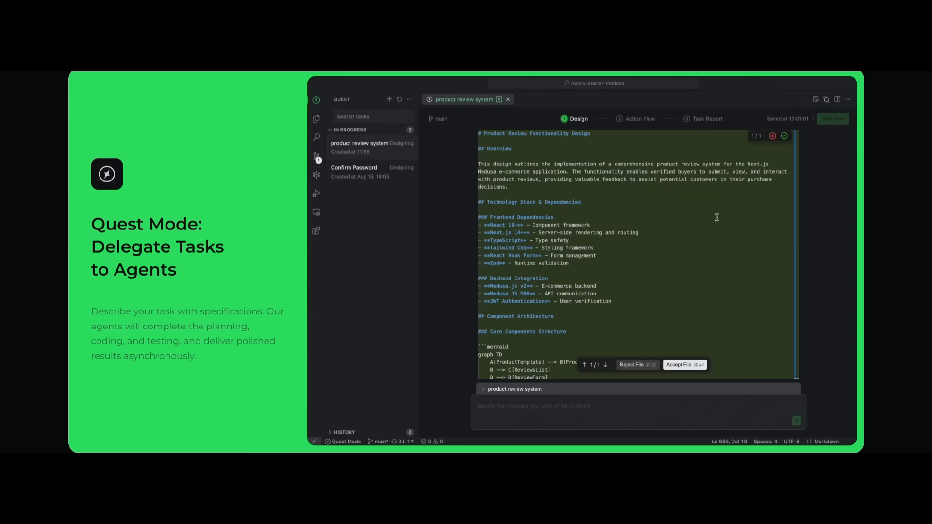
scroll(down, 3)
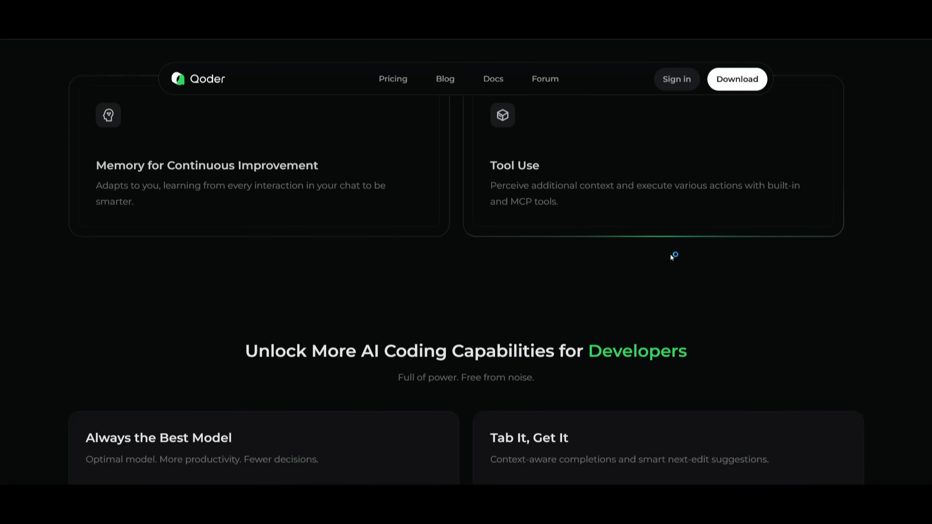
scroll(down, 3)
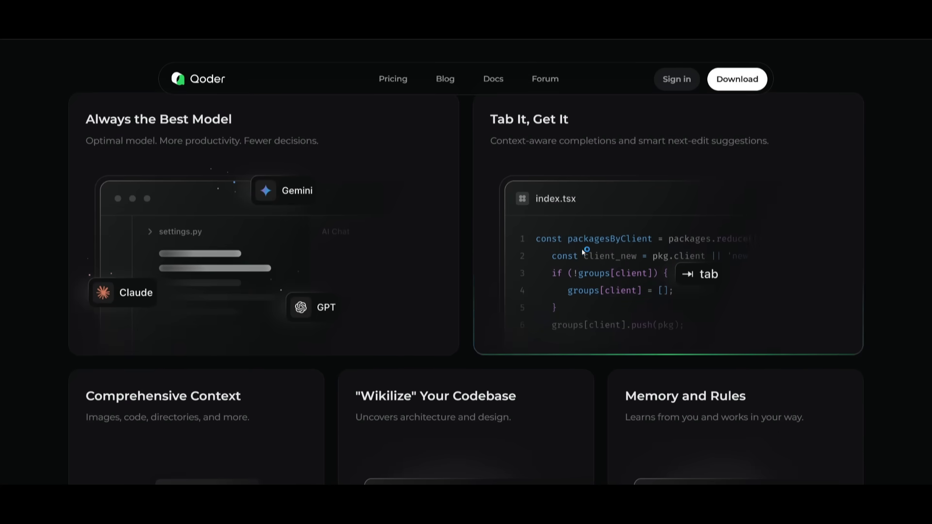
scroll(down, 3)
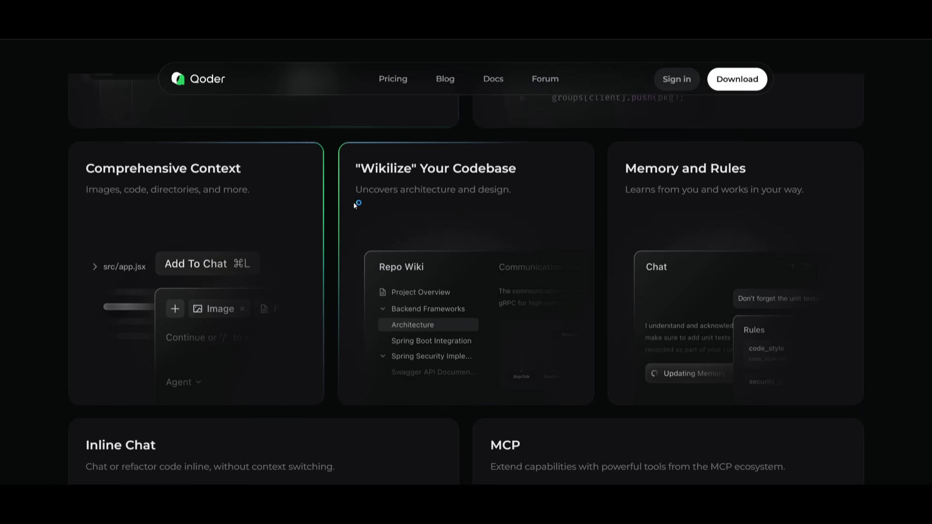
mouse_move(376, 178)
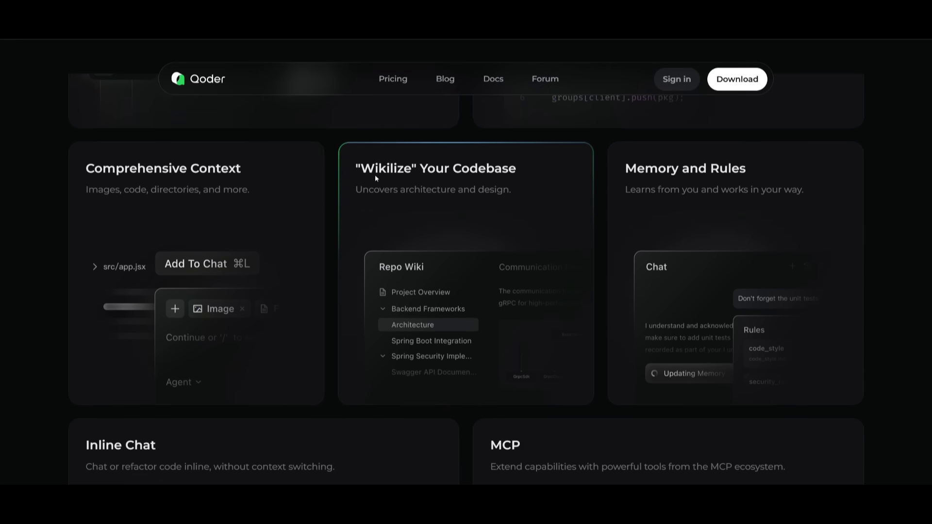
mouse_move(672, 214)
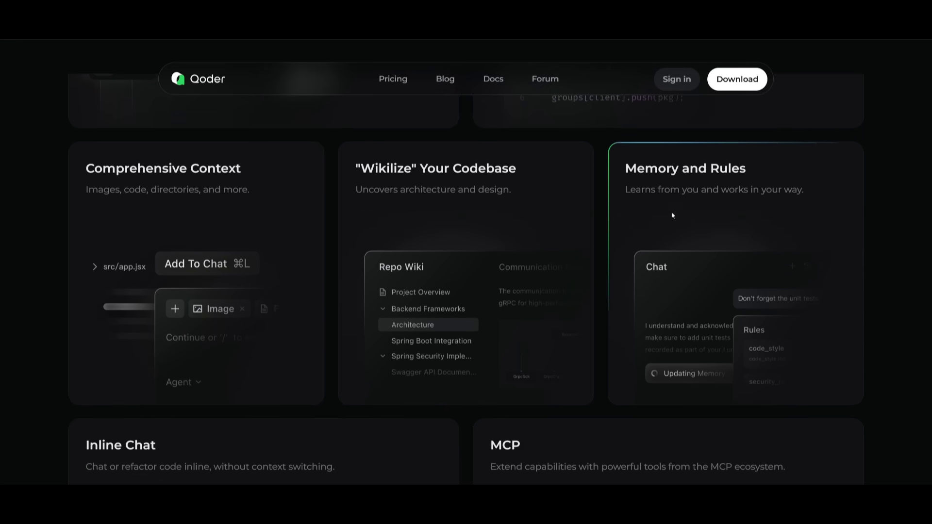
scroll(down, 3)
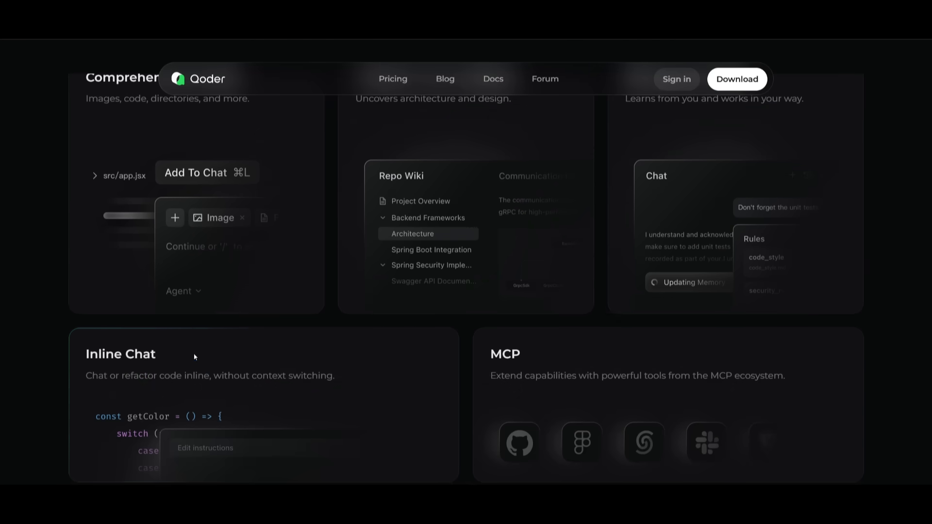
scroll(down, 3)
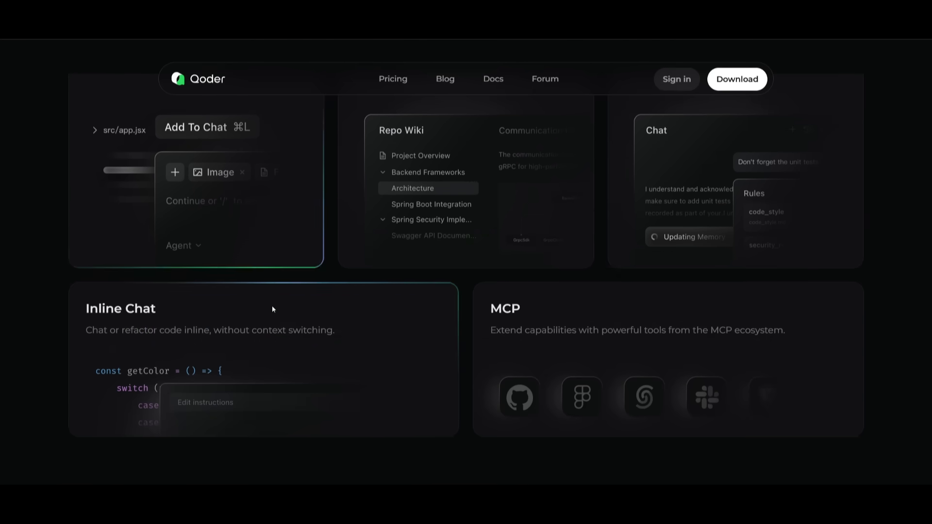
click(738, 79)
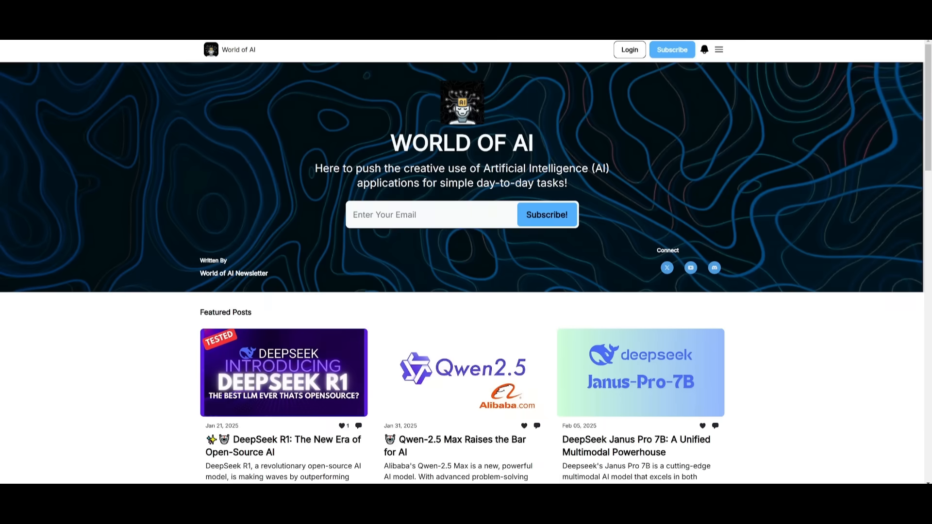
mouse_move(490, 165)
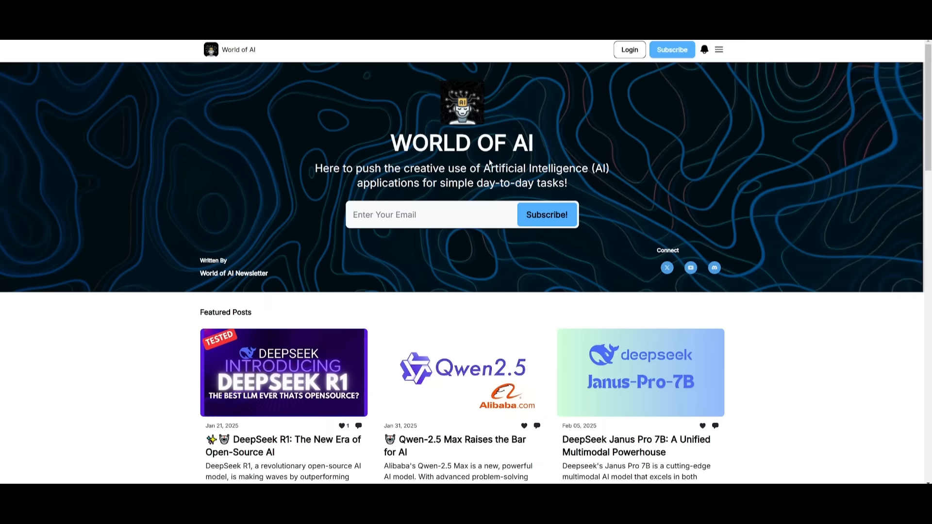
Step: Begin Qoder's first-run setup from the Let's start screen
scroll(down, 3)
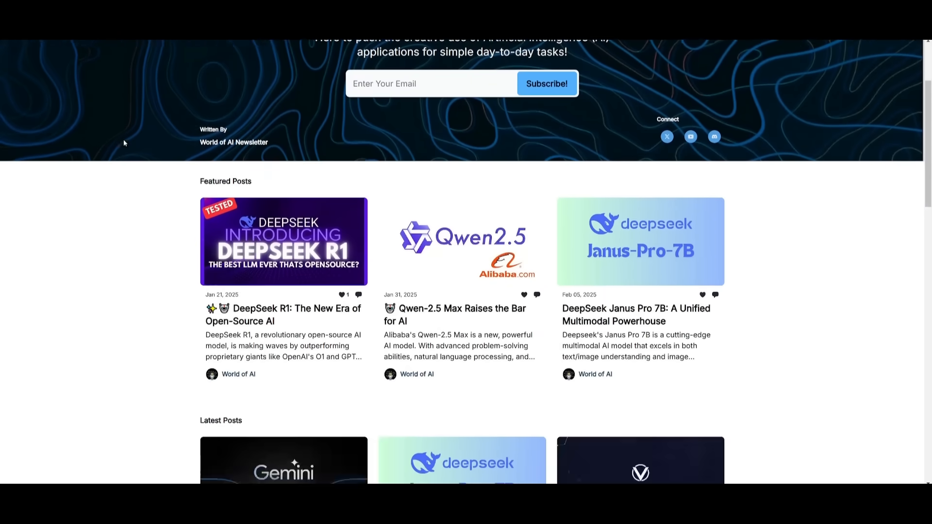
scroll(down, 3)
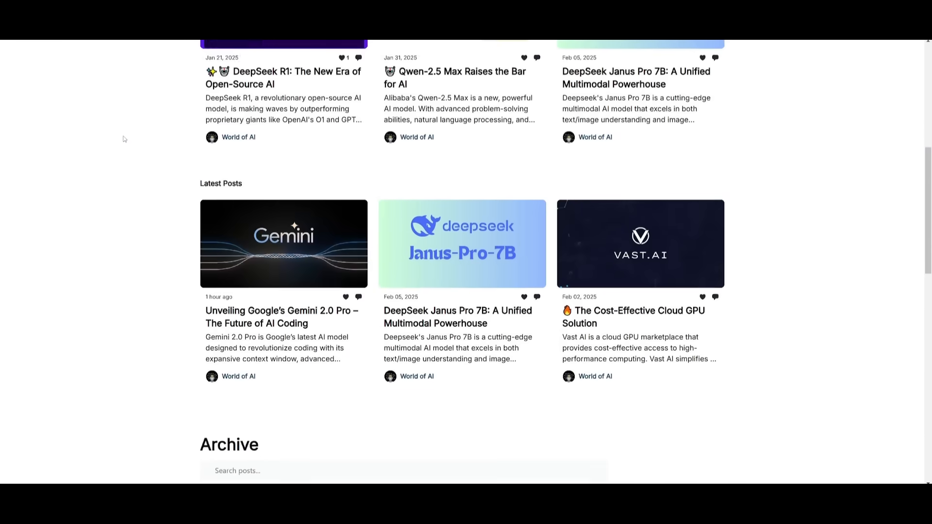
scroll(down, 3)
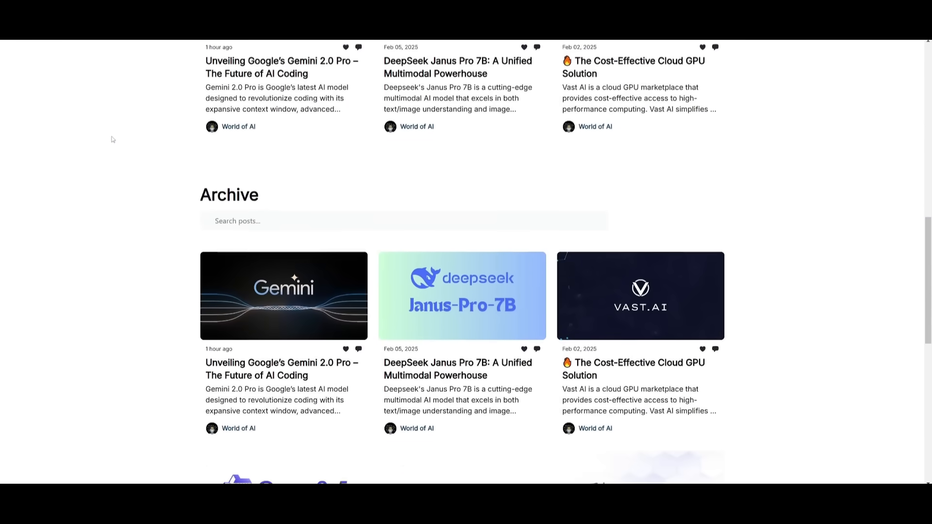
scroll(down, 3)
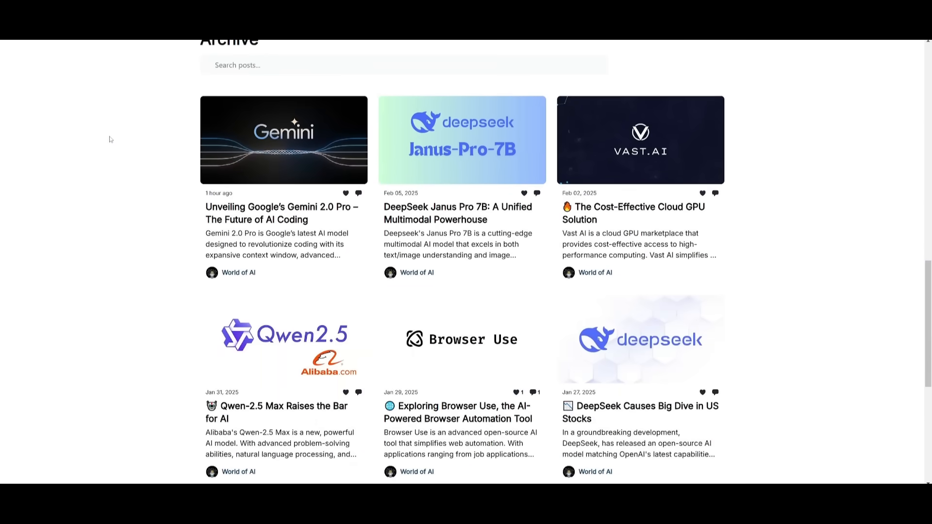
scroll(down, 3)
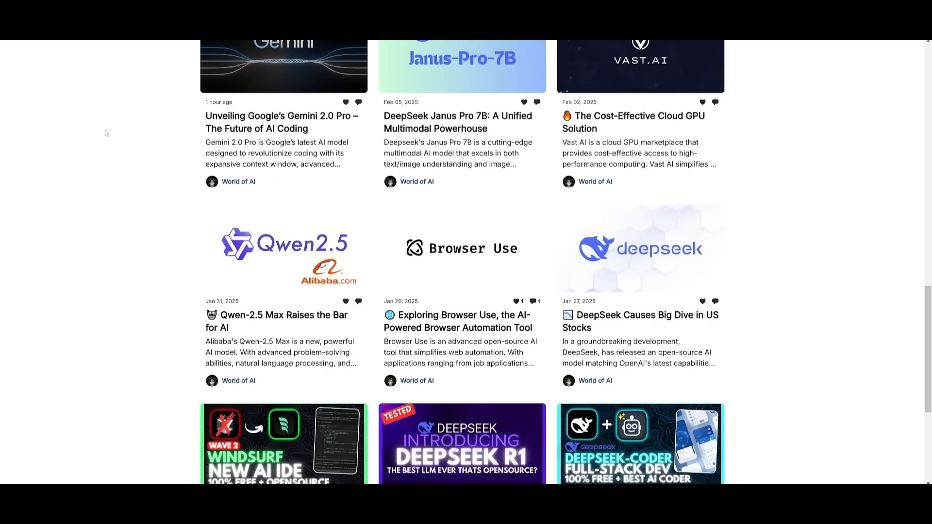
scroll(down, 3)
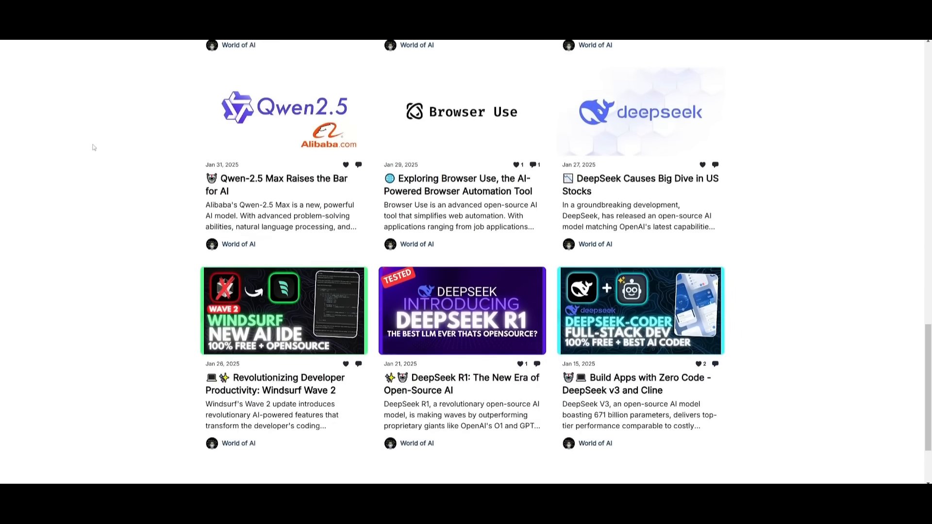
scroll(down, 3)
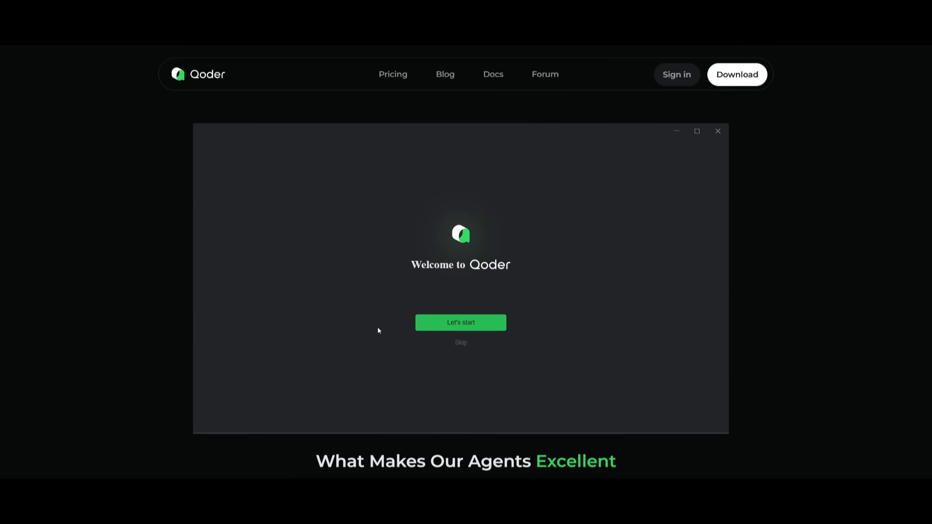
click(460, 322)
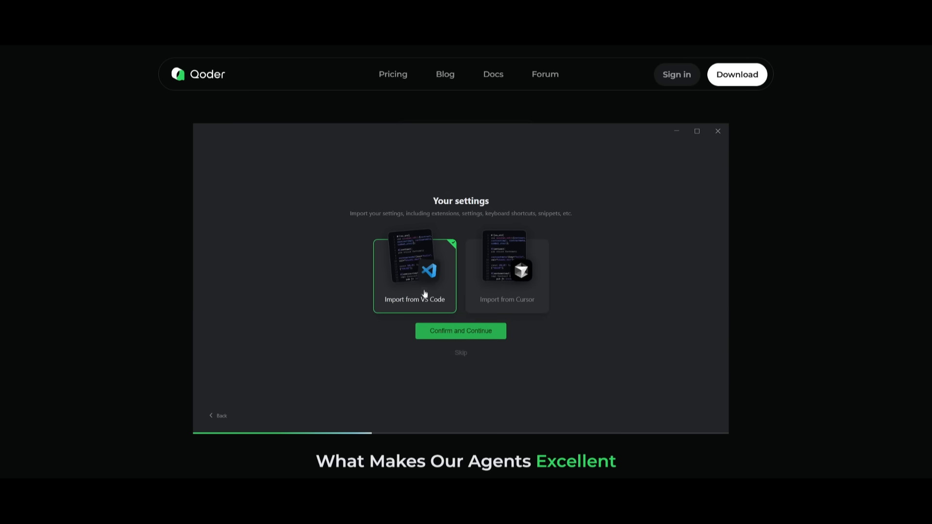
mouse_move(567, 331)
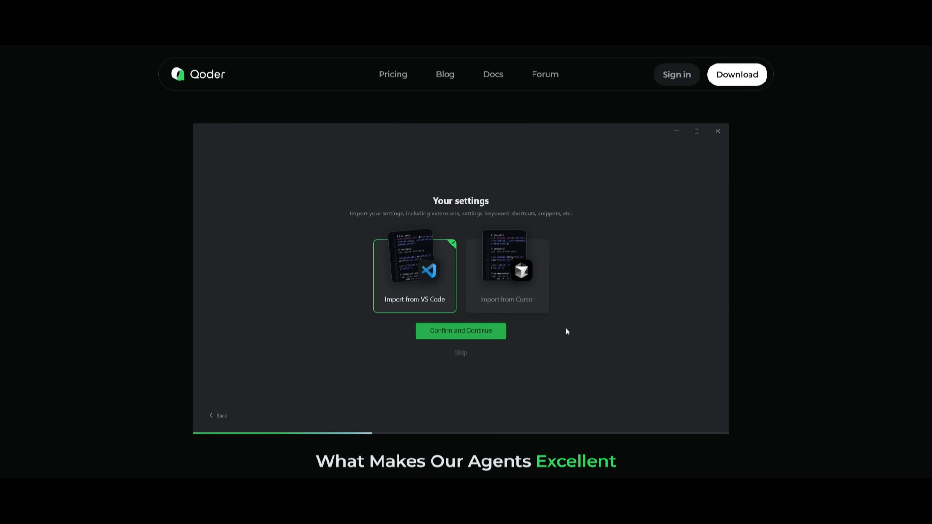
mouse_move(429, 306)
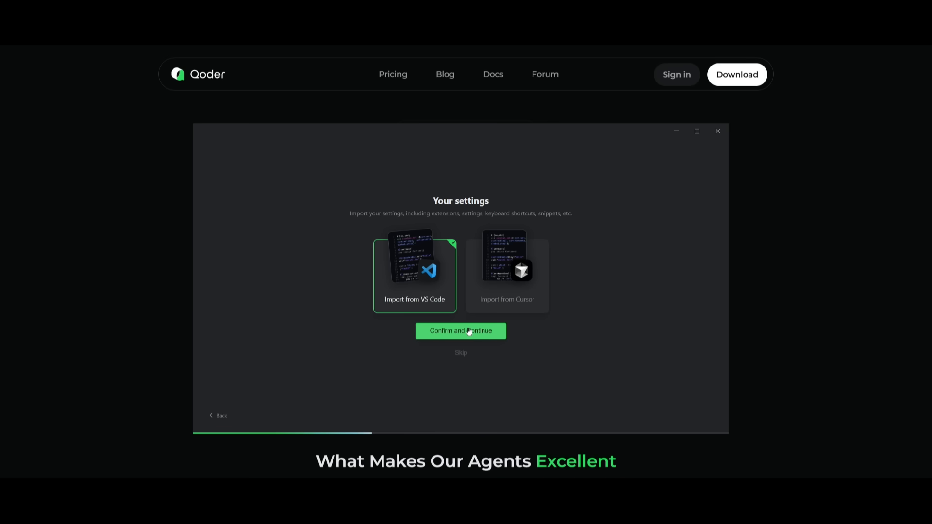
Step: Import VS Code settings, keep Qoder Dark with English, and sign in to reach the welcome workspace
click(460, 331)
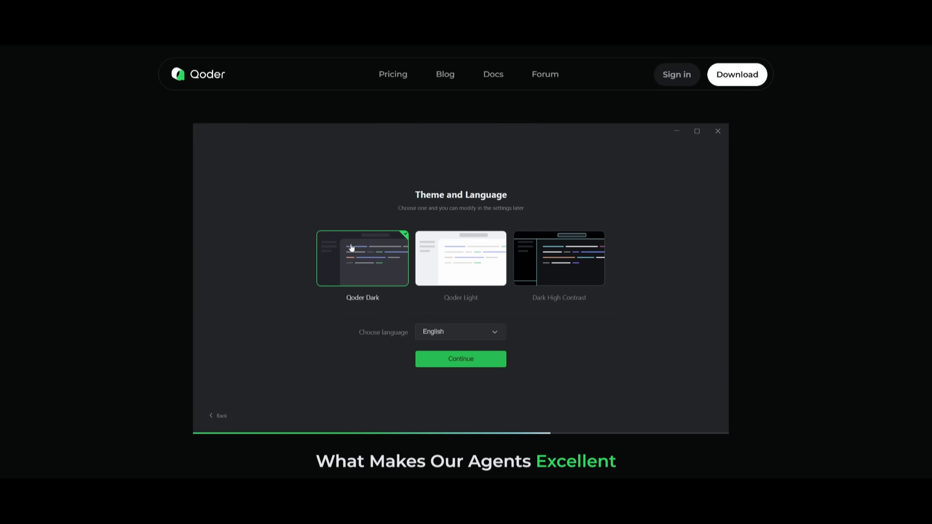
click(460, 360)
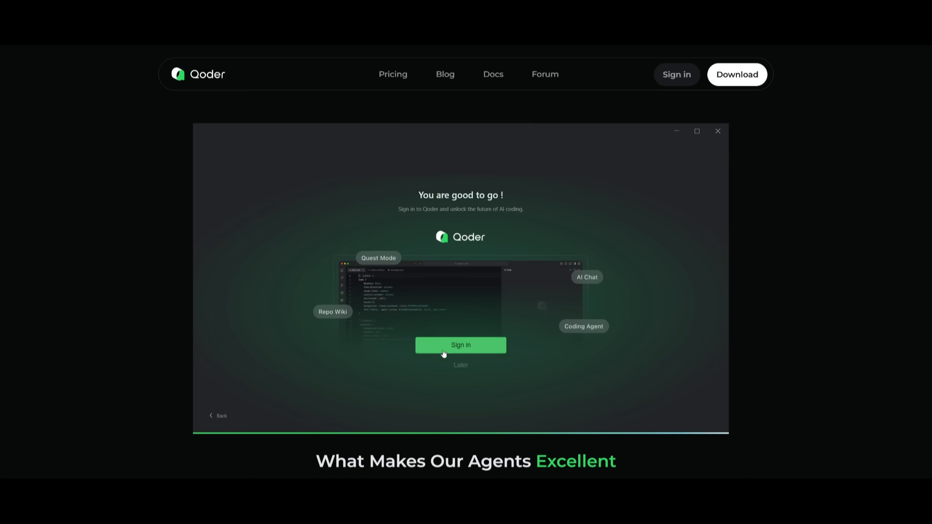
click(460, 346)
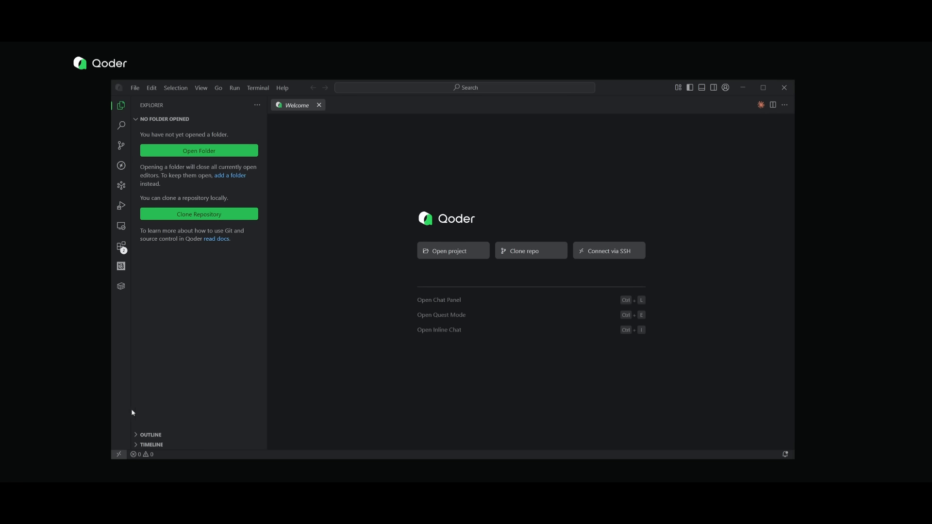
mouse_move(423, 289)
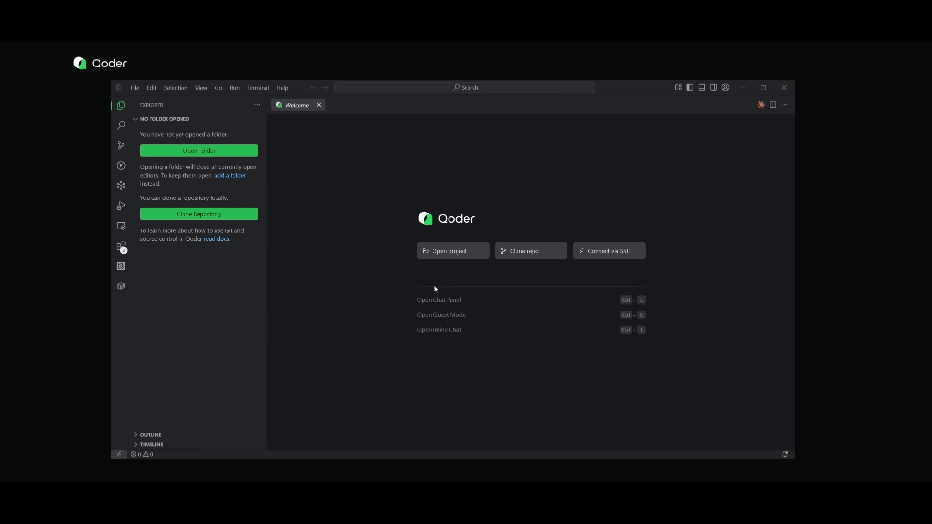
mouse_move(460, 301)
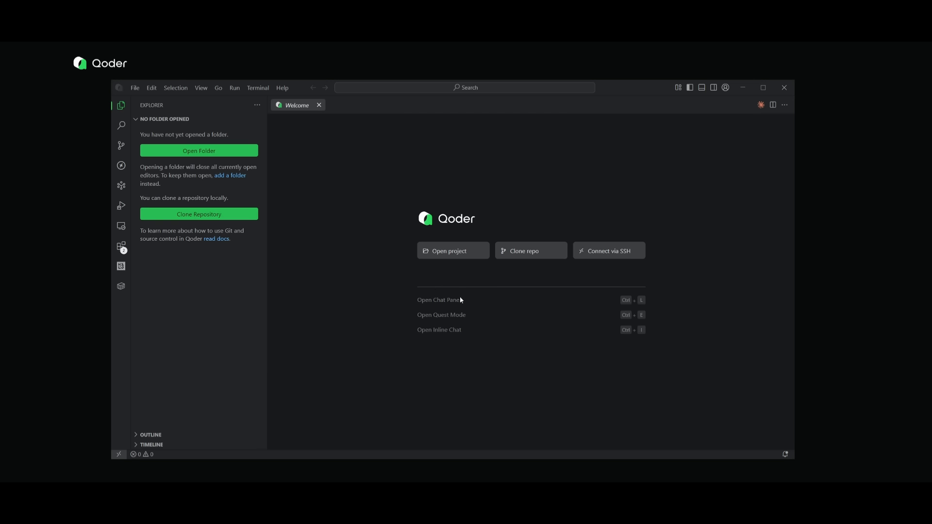
mouse_move(627, 301)
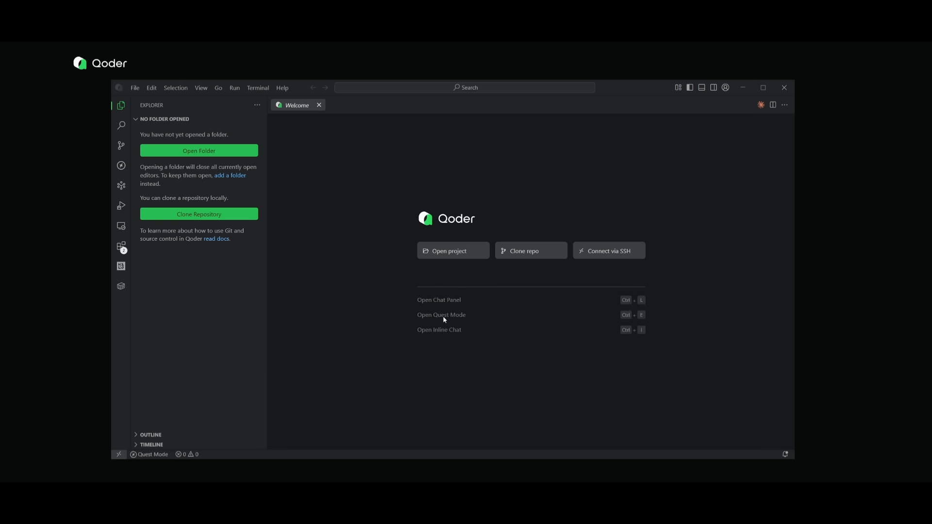
mouse_move(446, 316)
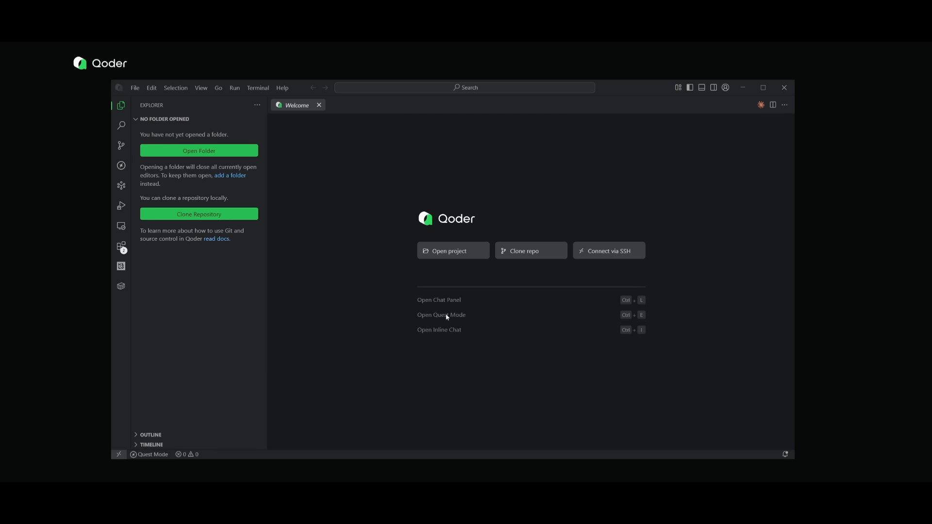
mouse_move(643, 316)
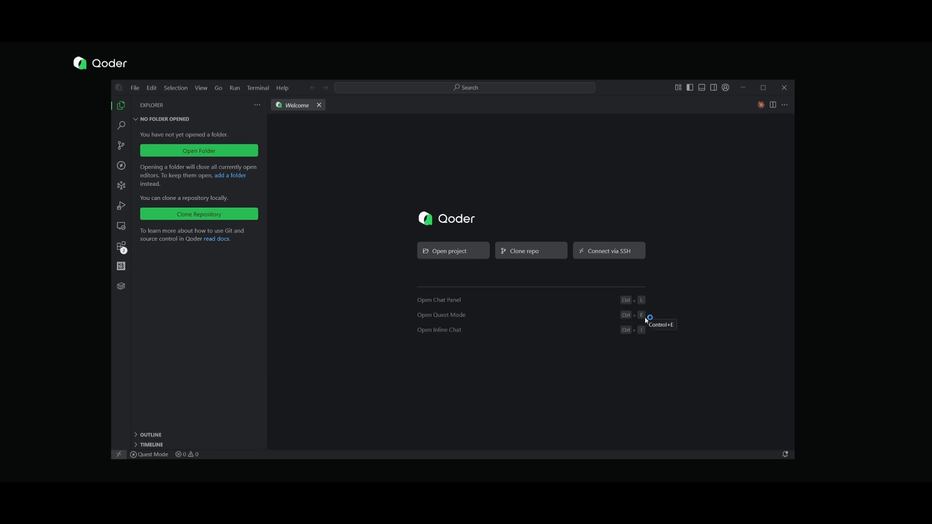
mouse_move(647, 334)
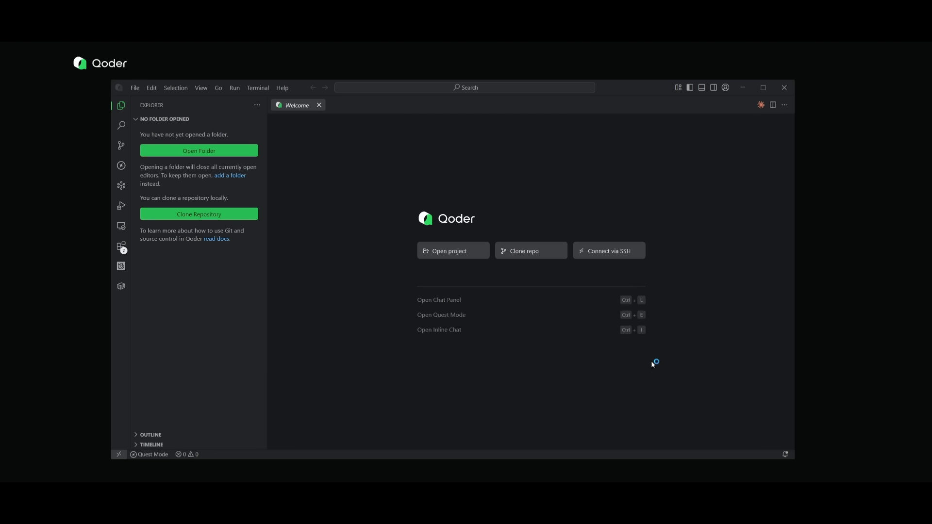
mouse_move(653, 364)
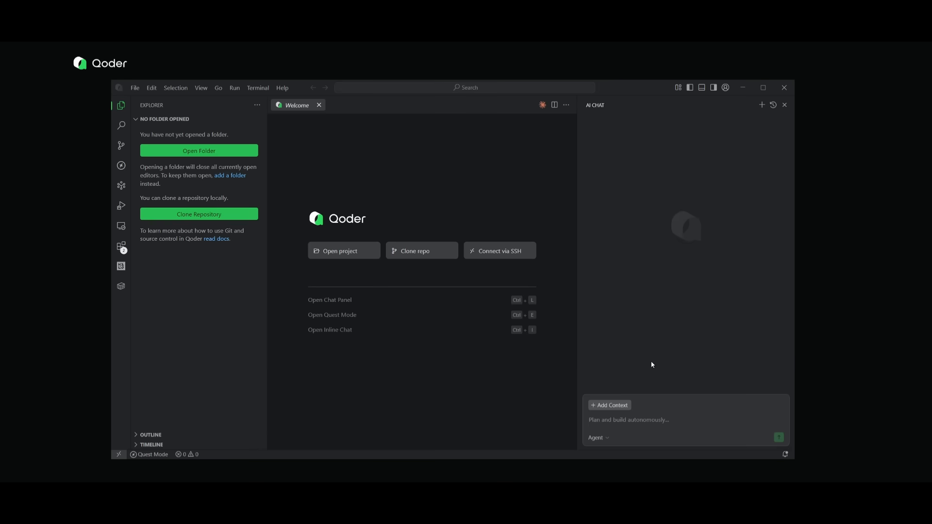
mouse_move(198, 408)
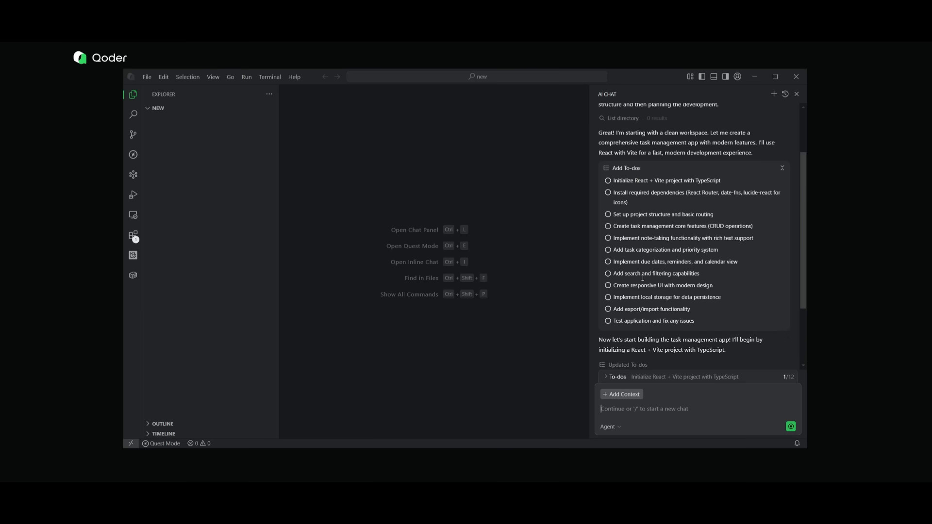
mouse_move(653, 258)
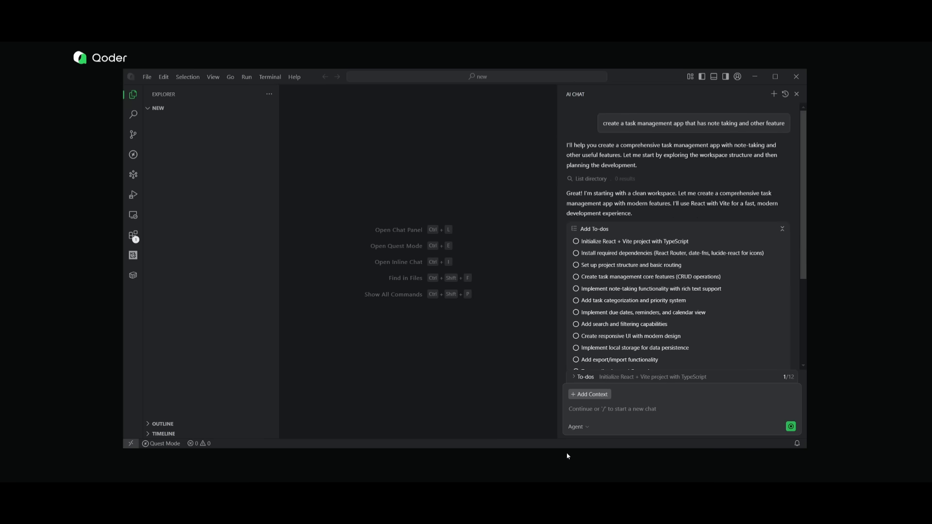
Step: Keep Agent mode, review the twelve to-dos, and run the npm create vite setup command
click(577, 428)
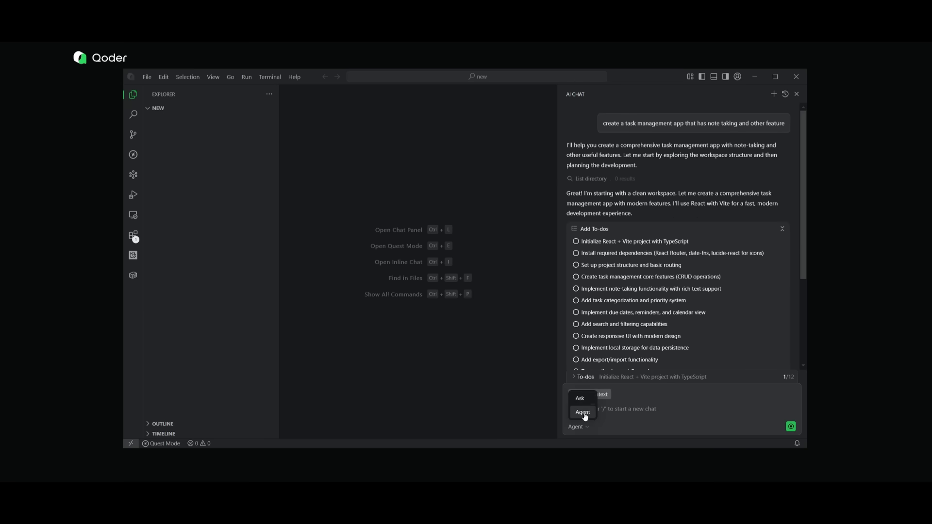
click(583, 412)
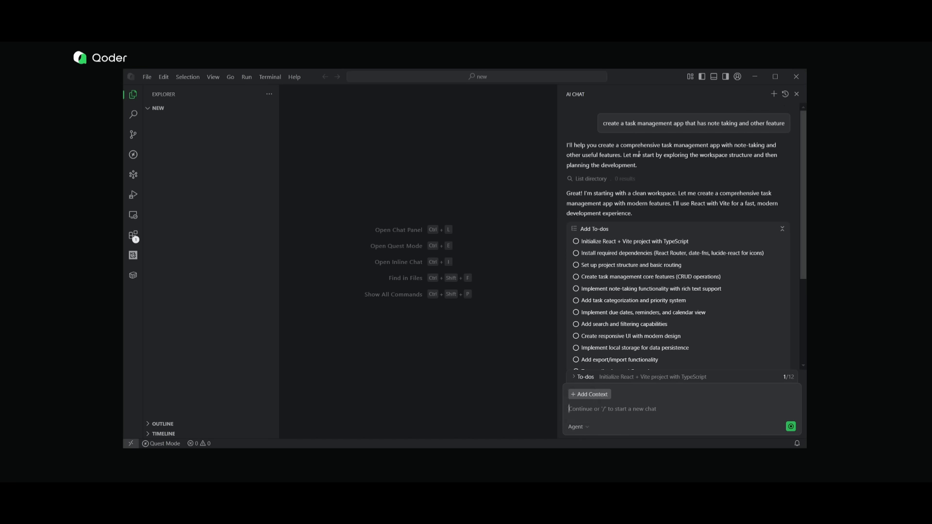
mouse_move(652, 164)
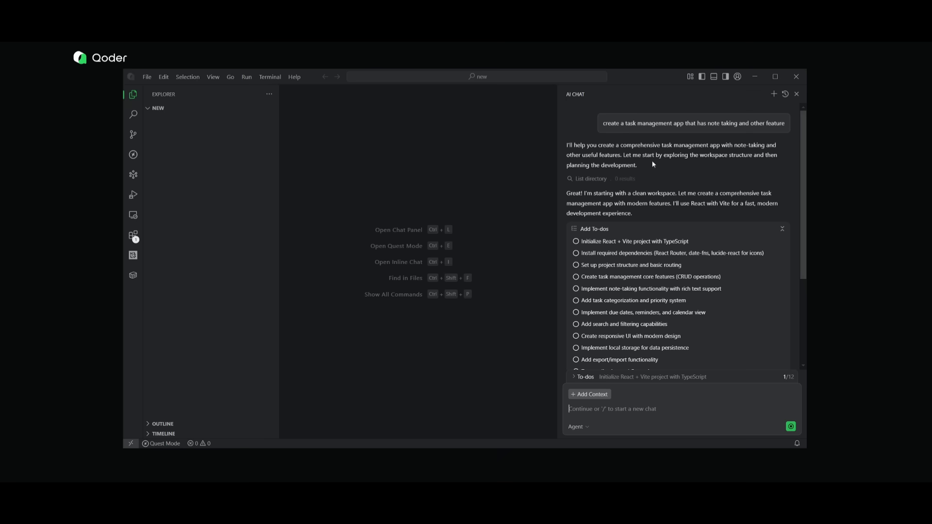
scroll(down, 3)
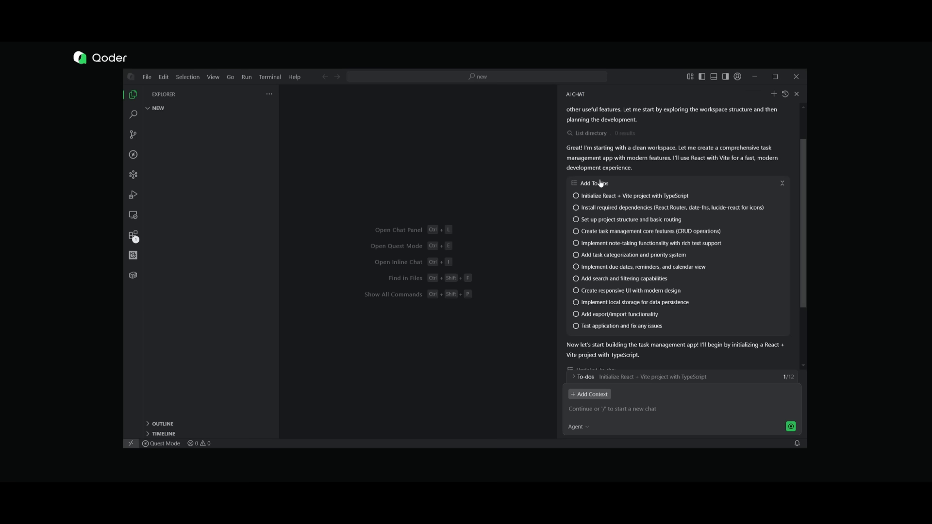
scroll(down, 3)
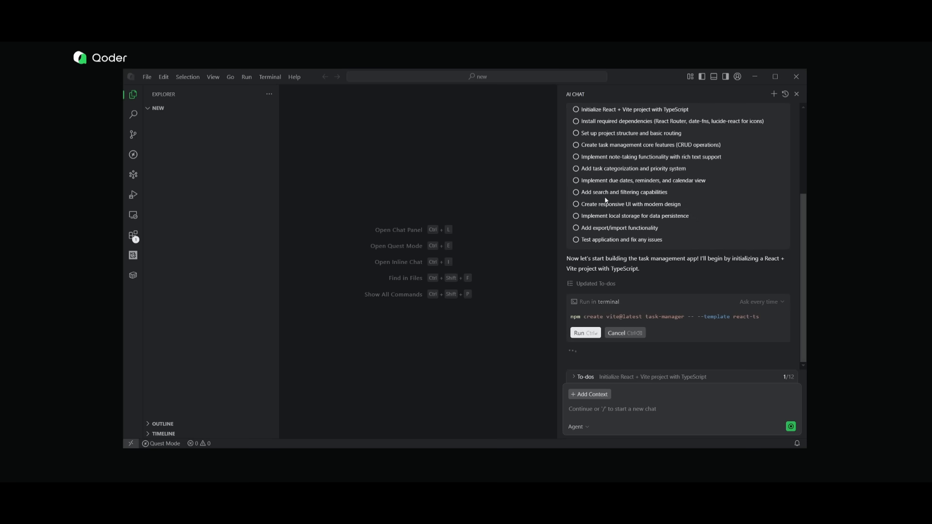
click(585, 332)
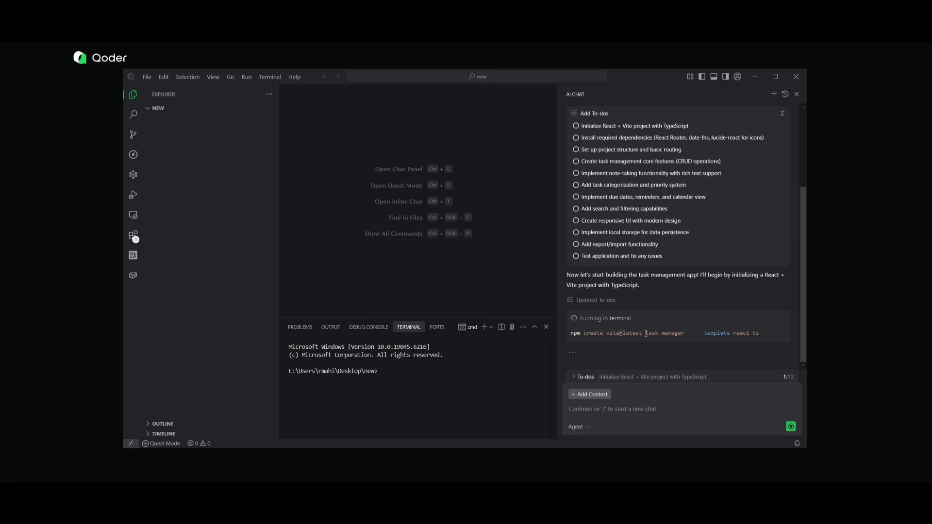
mouse_move(624, 331)
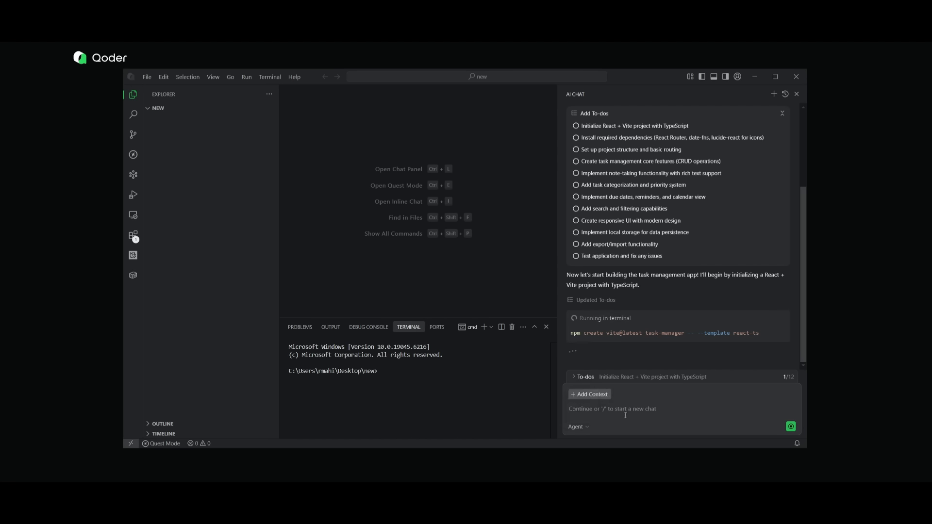
mouse_move(629, 416)
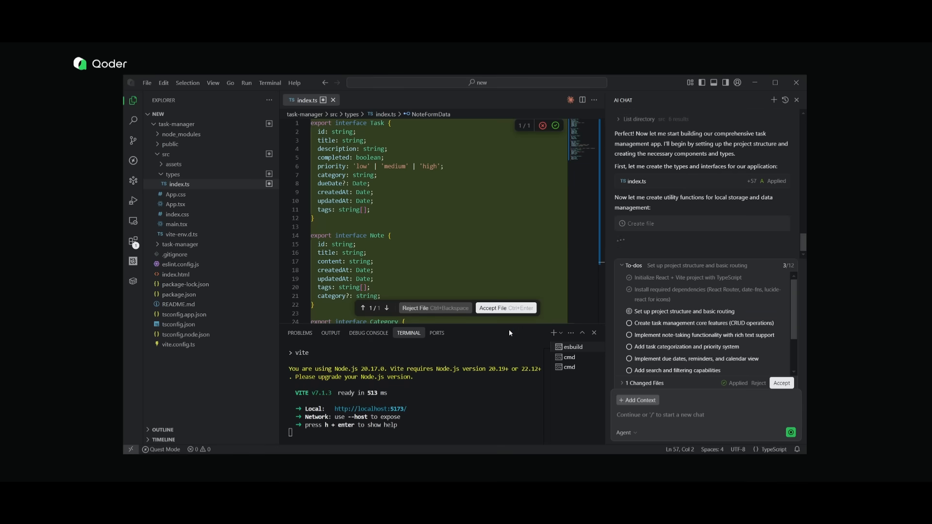
mouse_move(435, 323)
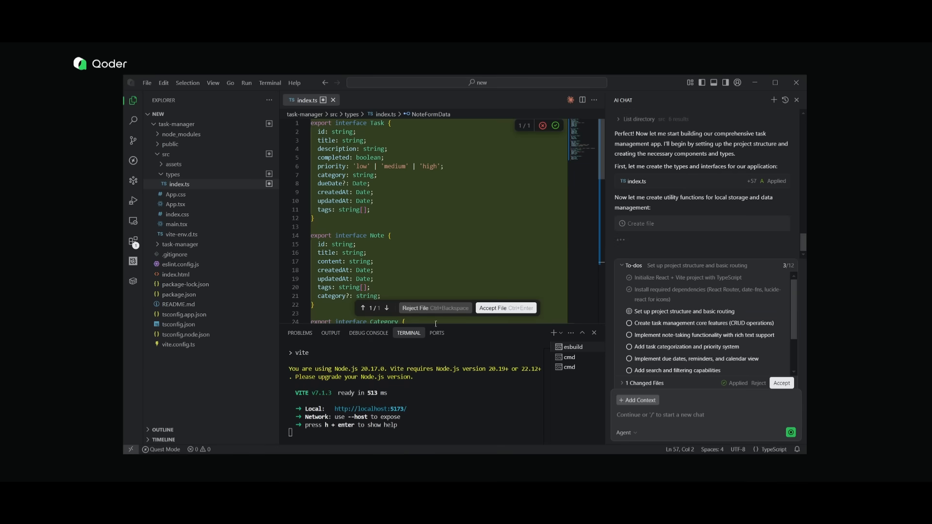
mouse_move(195, 319)
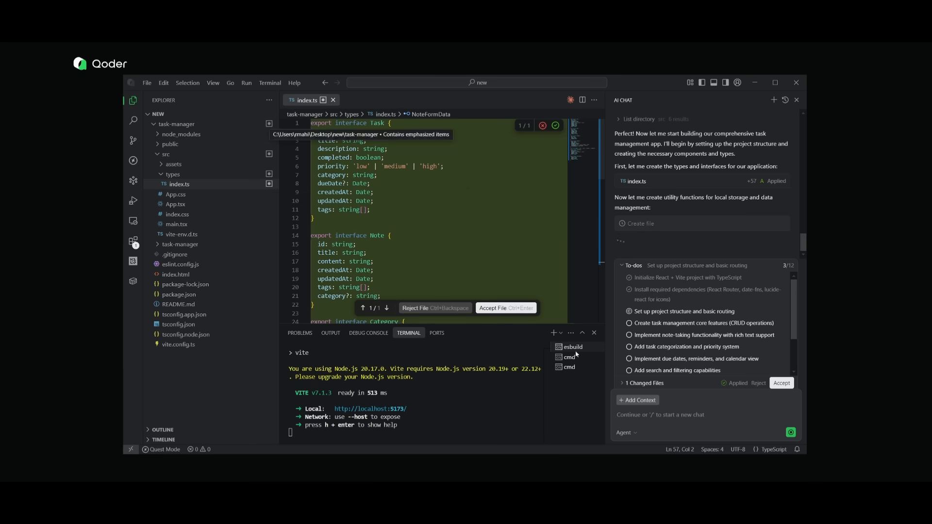
mouse_move(496, 311)
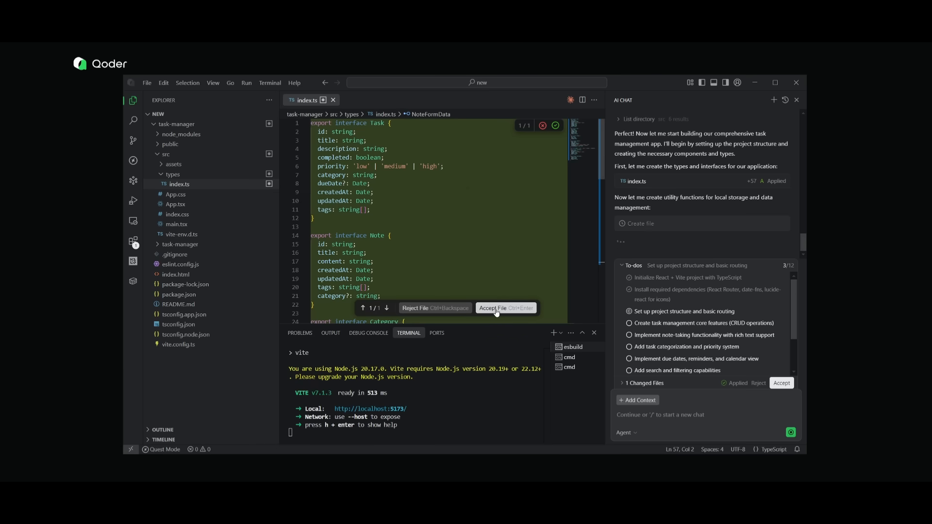
Step: Accept the generated index.ts types file and the storage.ts utilities file
click(506, 308)
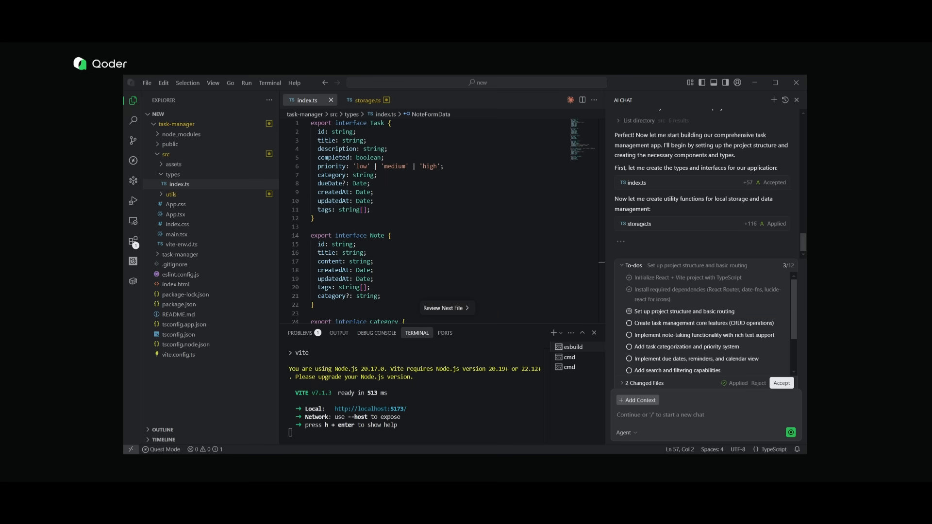
click(782, 384)
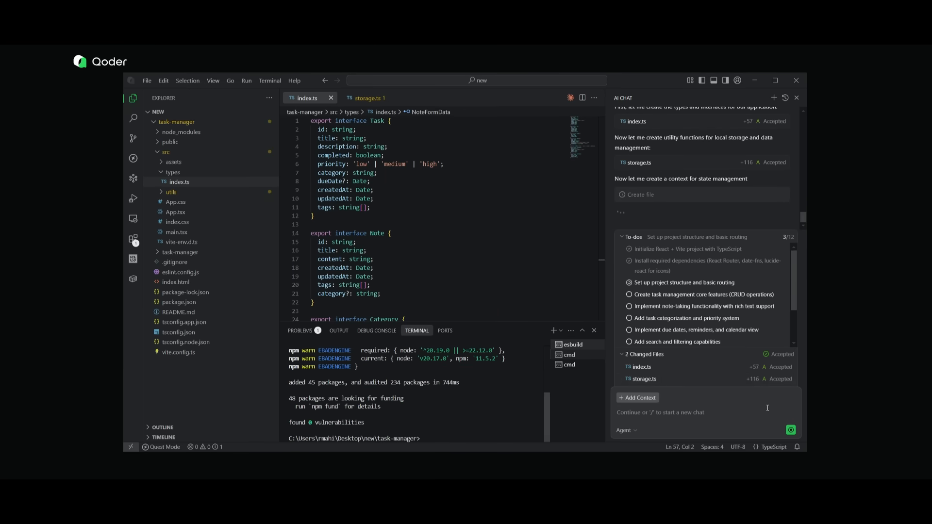
mouse_move(678, 325)
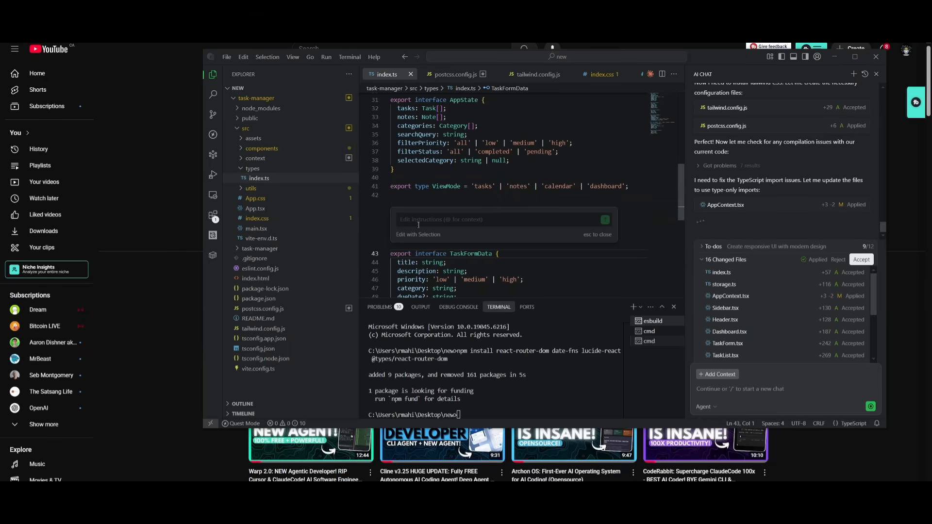
Step: Dismiss the inline chat prompt and let the agent finish all twelve to-dos with sixteen files changed
text(sa)
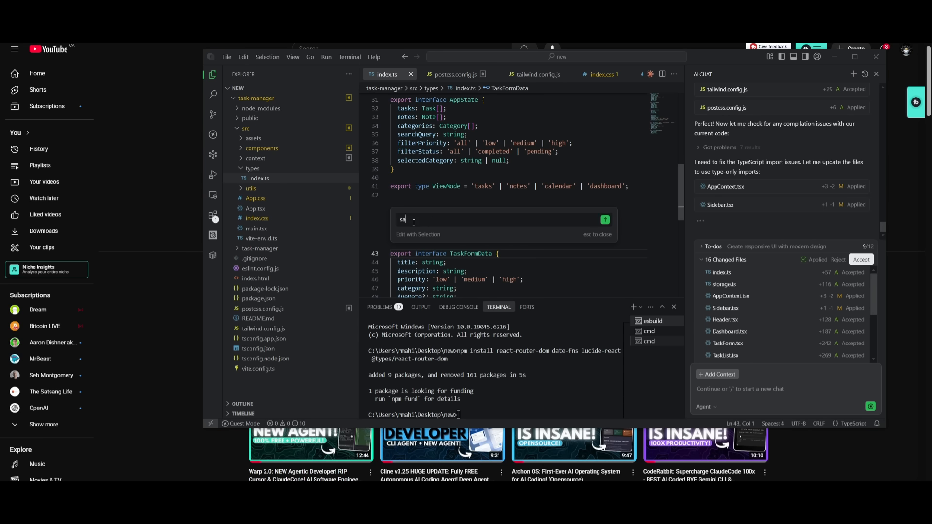
key(Backspace)
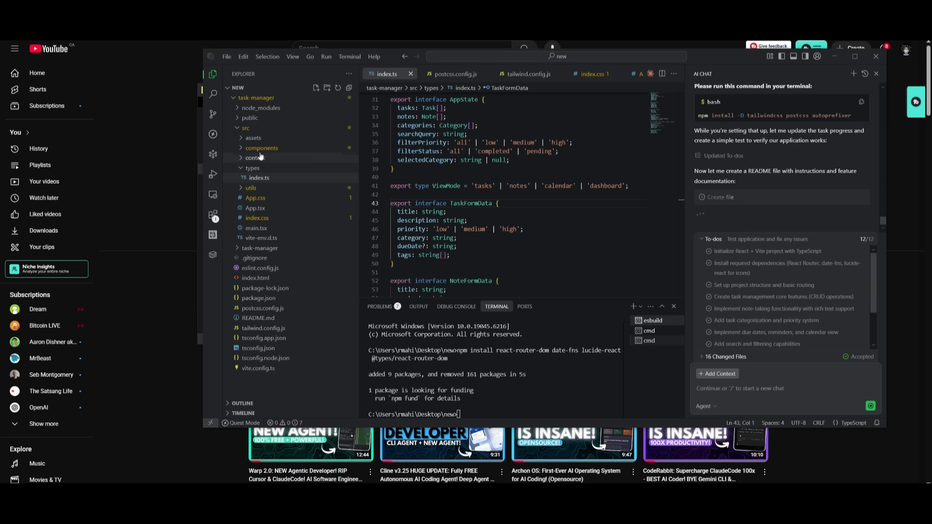
scroll(down, 3)
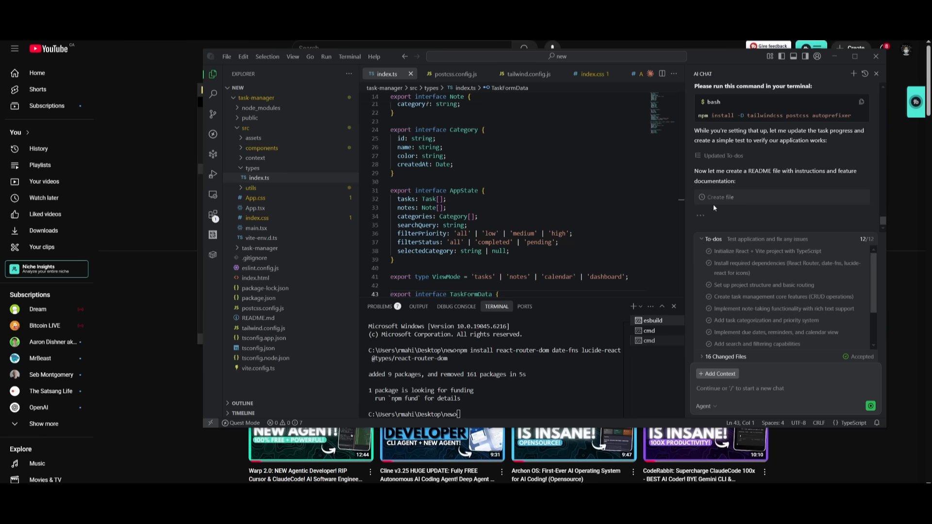
click(720, 197)
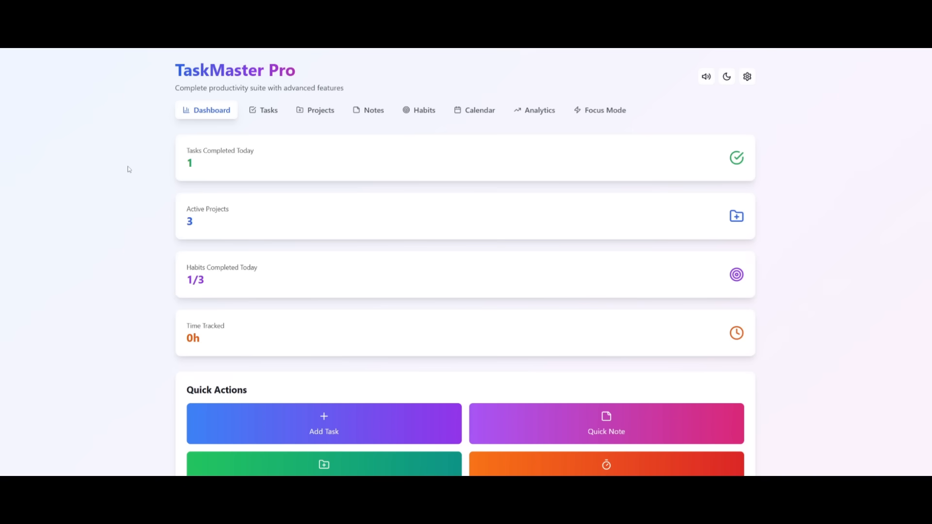
mouse_move(248, 117)
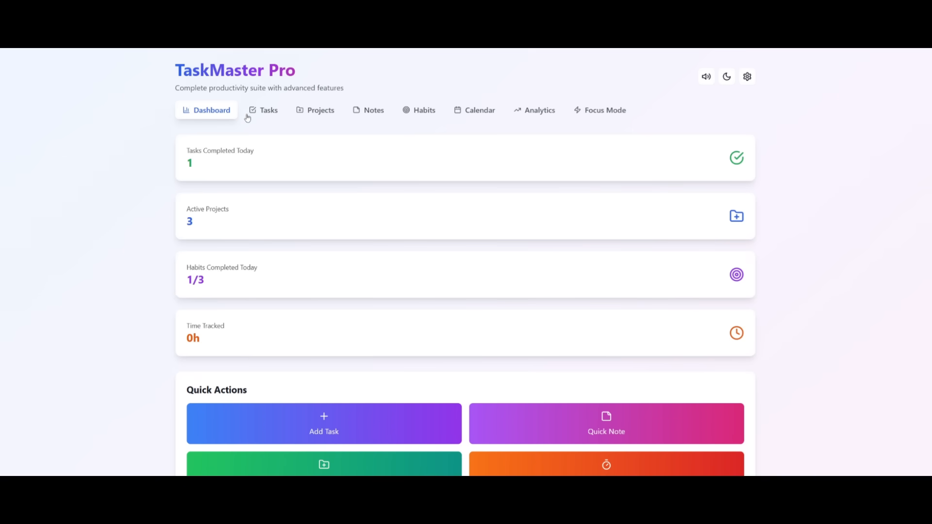
click(267, 110)
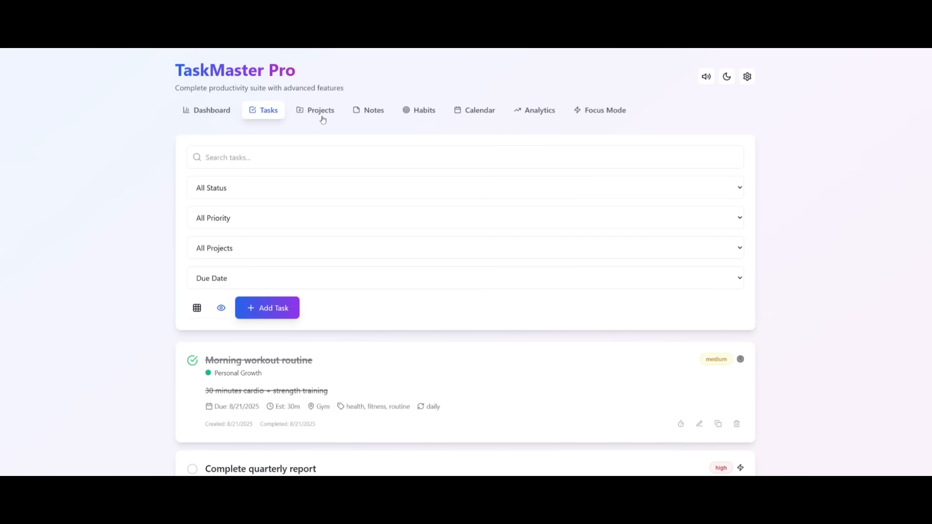
click(321, 110)
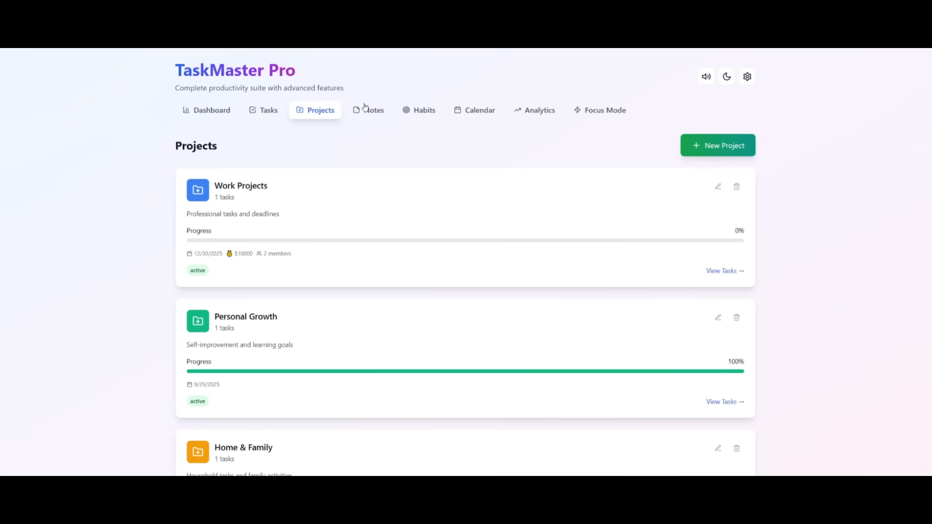
click(479, 110)
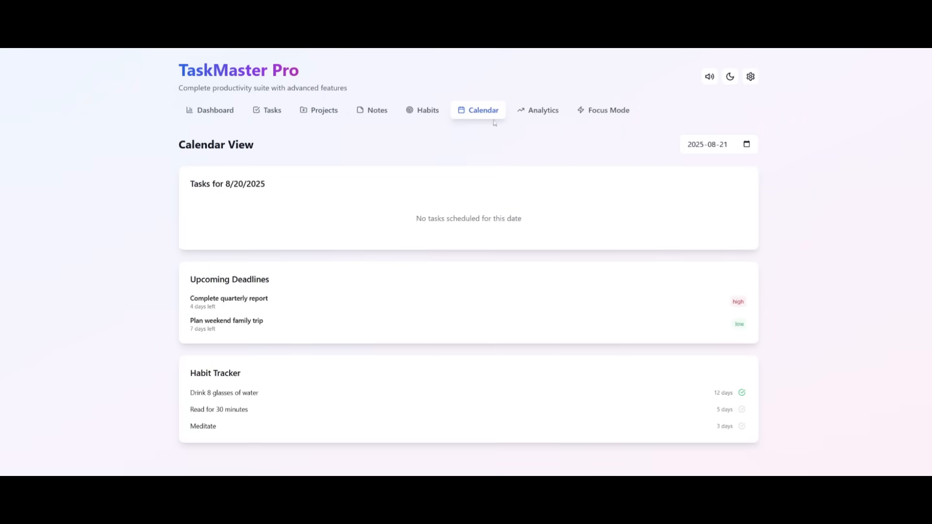
click(540, 110)
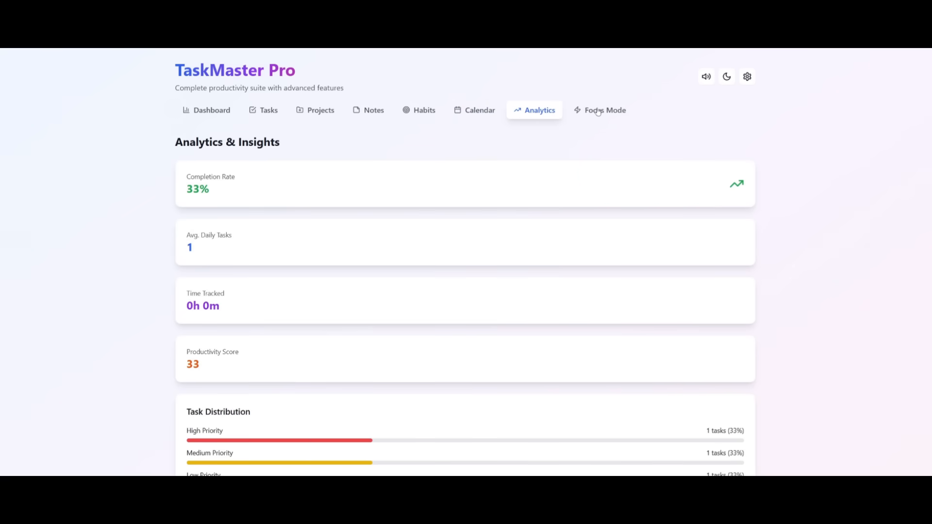
click(600, 110)
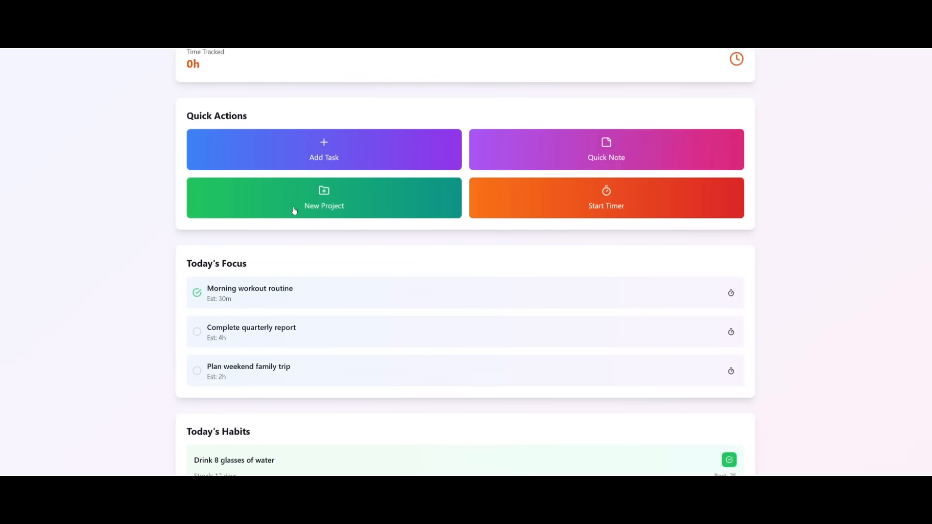
scroll(down, 3)
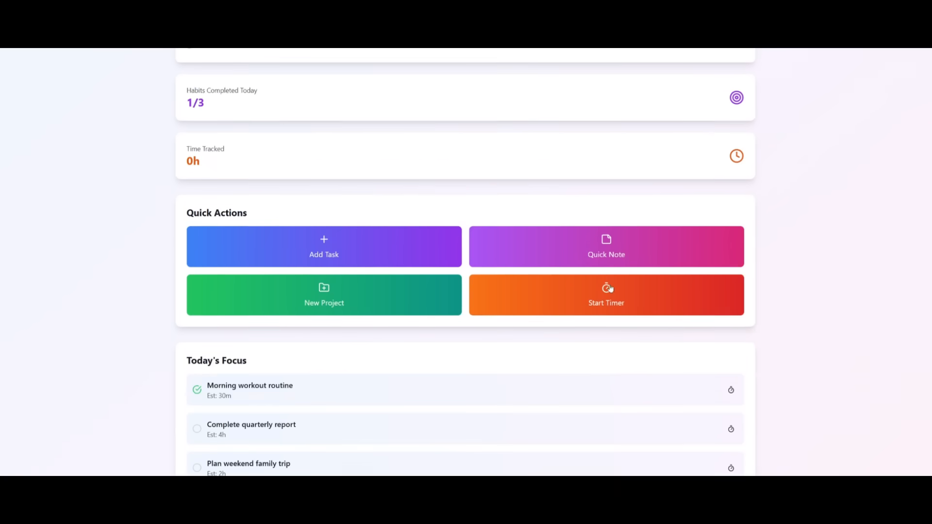
scroll(up, 3)
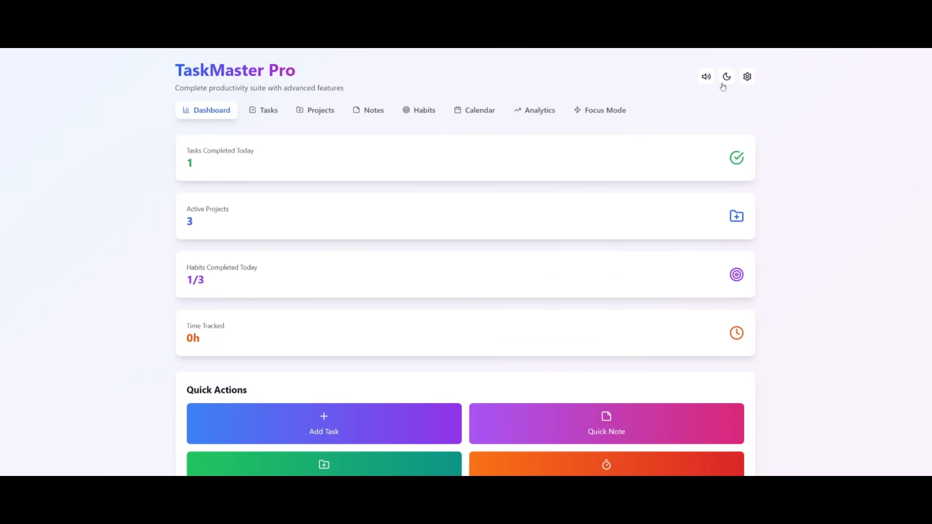
Step: Toggle TaskMaster Pro's dark mode on and off, then view its Settings dialog and task list
click(727, 76)
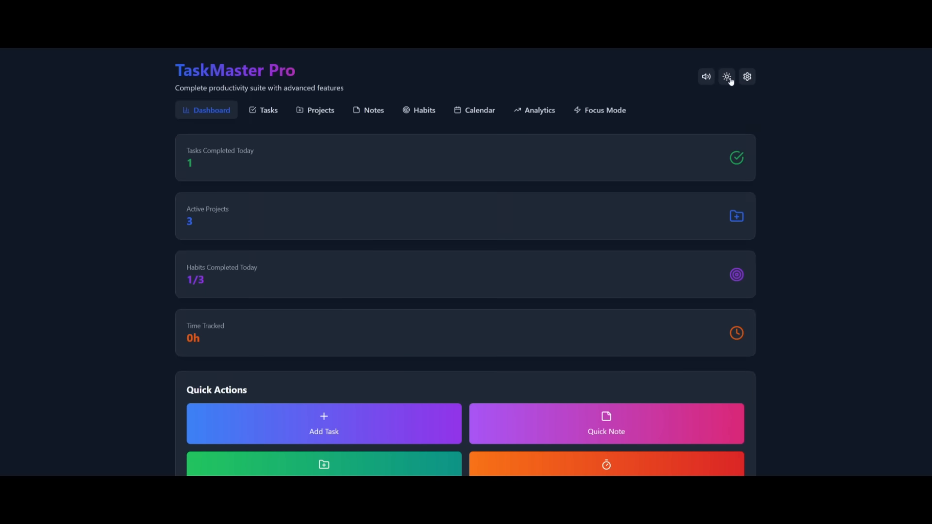
click(727, 76)
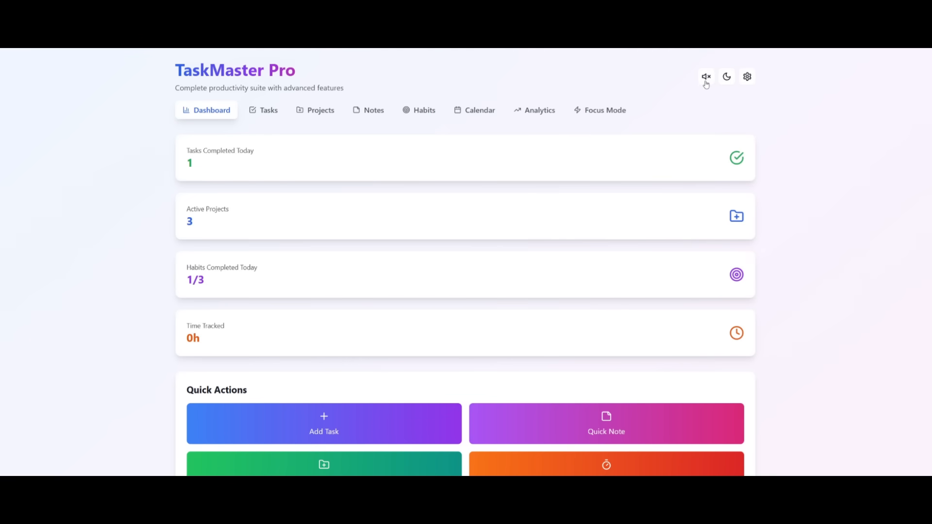
click(748, 77)
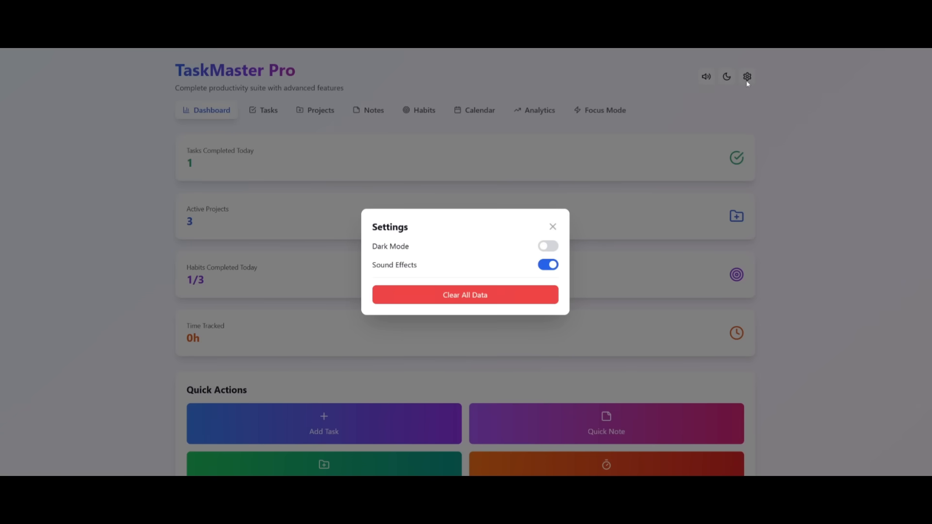
mouse_move(559, 228)
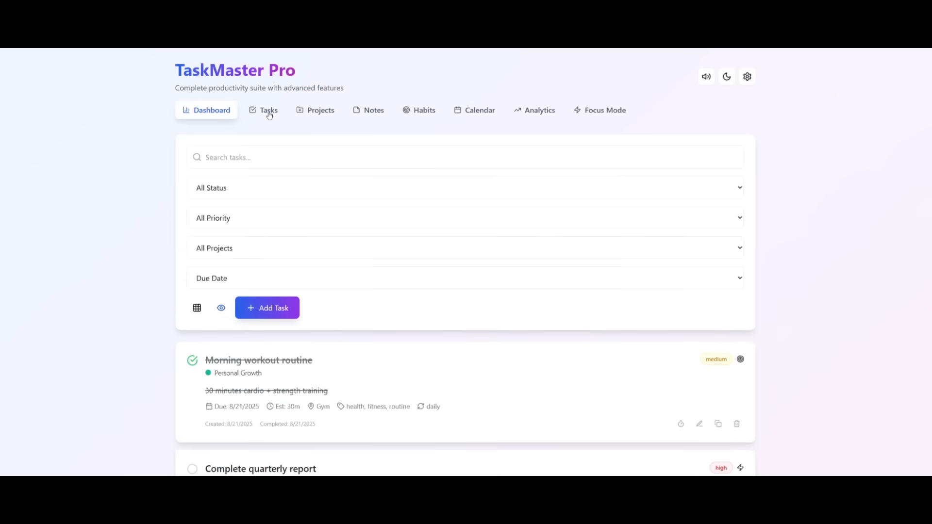
scroll(down, 3)
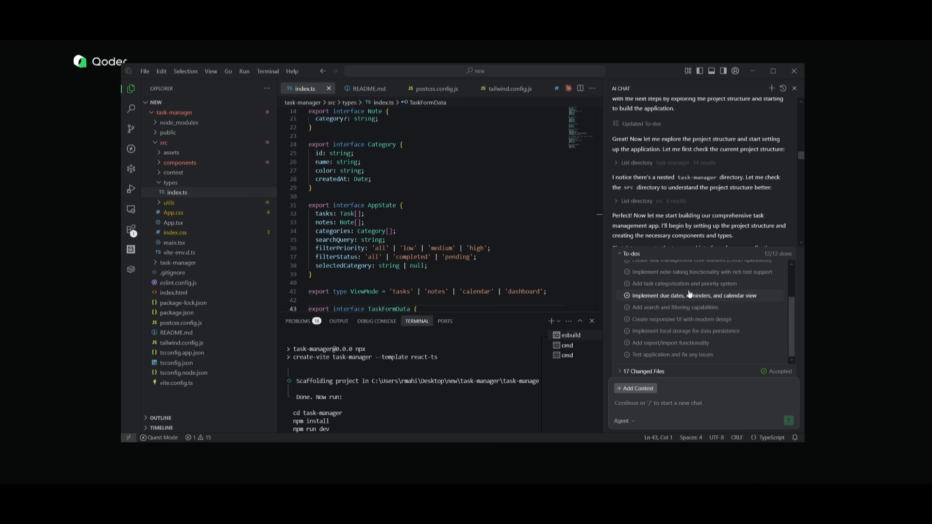
mouse_move(296, 248)
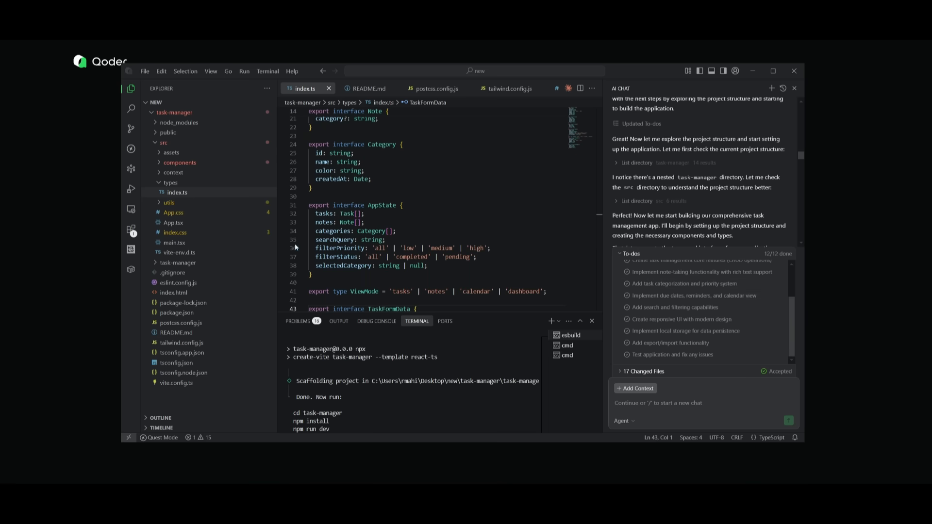
Step: Create a new Quest Mode task and focus its empty spec prompt box
click(130, 150)
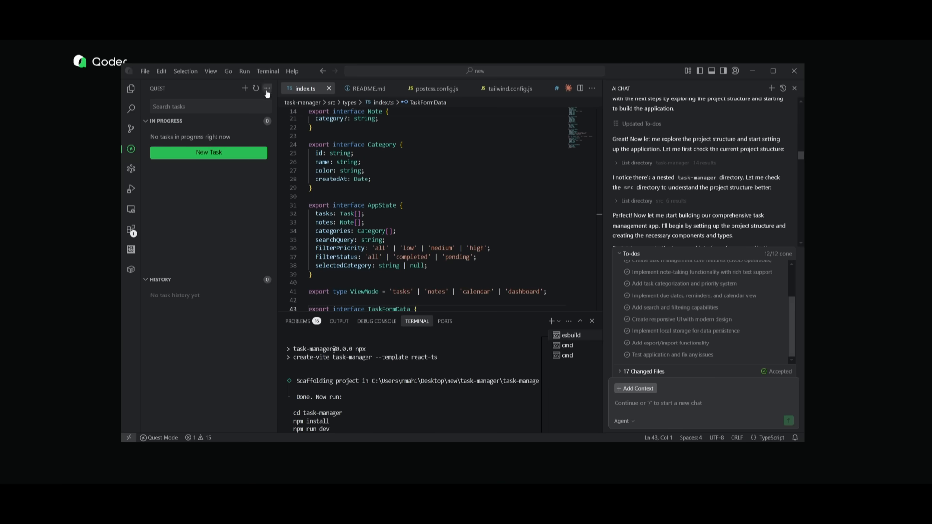
mouse_move(245, 91)
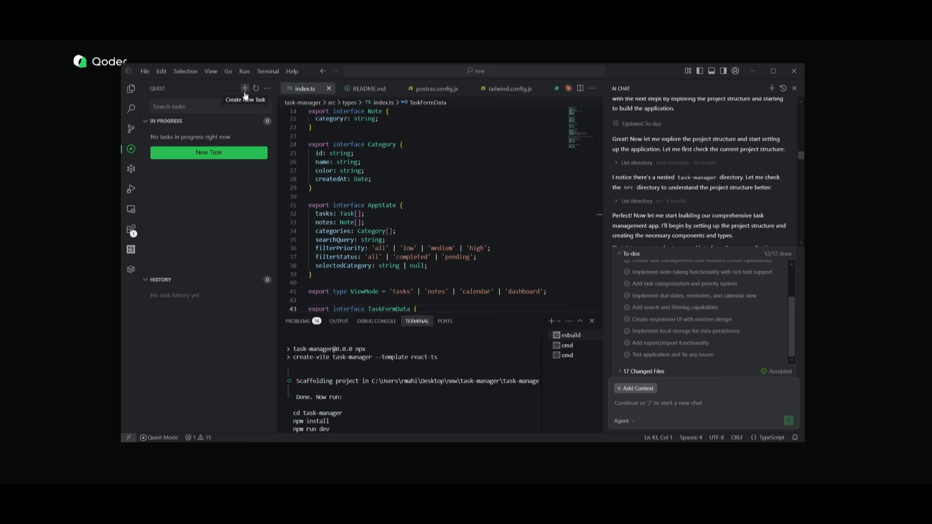
click(208, 153)
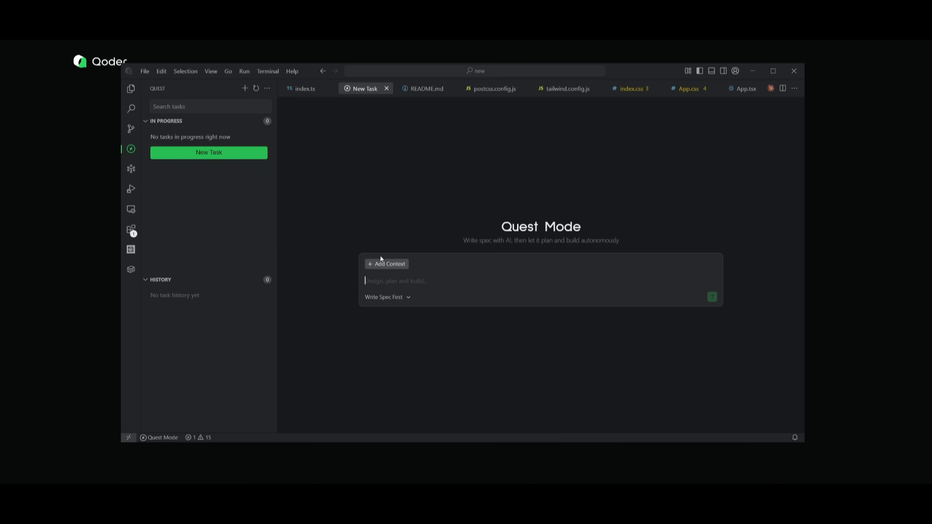
click(386, 265)
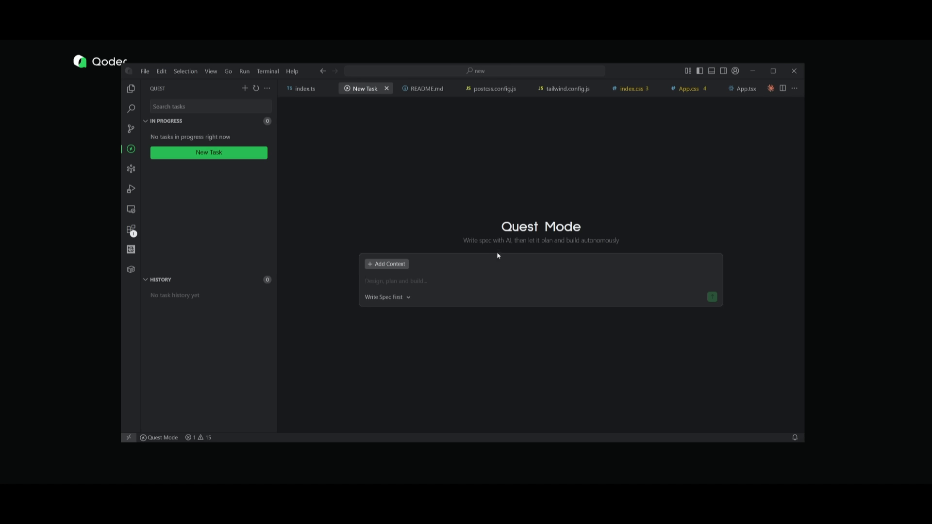
mouse_move(315, 255)
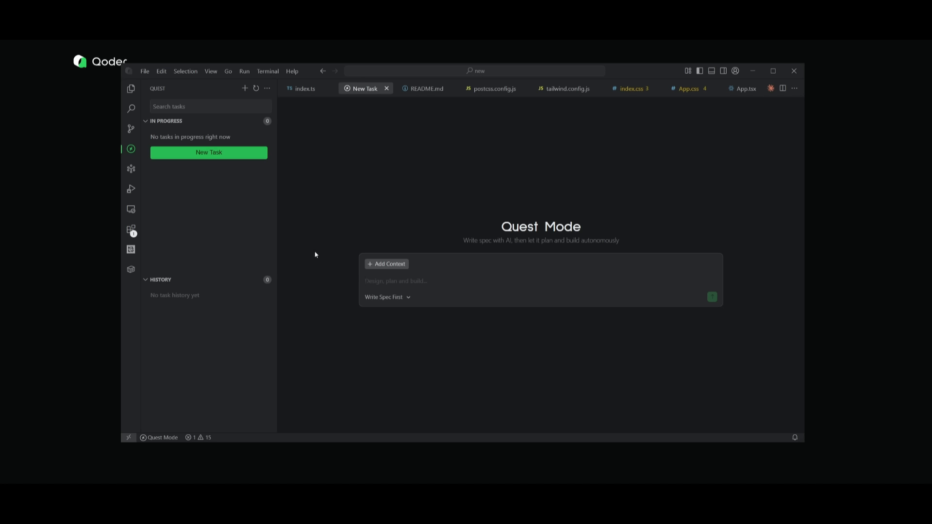
click(385, 297)
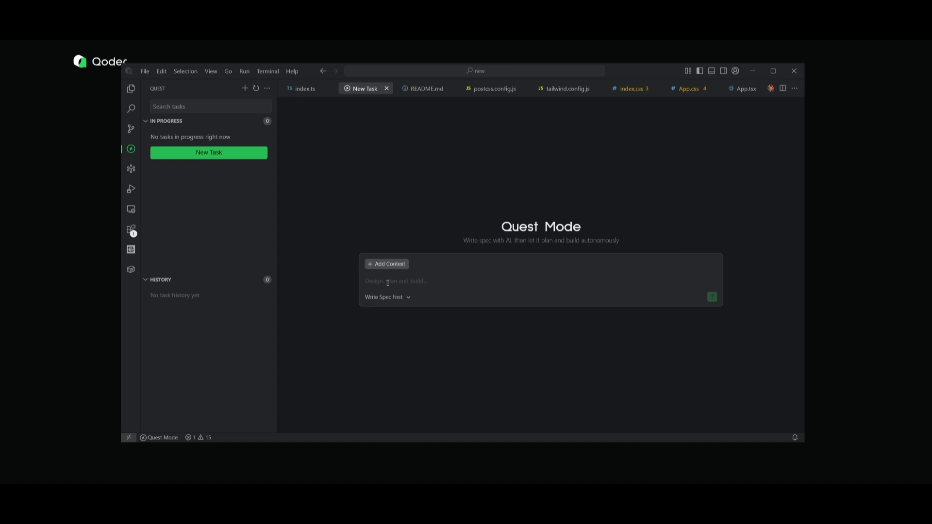
Step: Send 'can you build me a plan to debugg my codebase' to Quest Mode
text(can you build me a p)
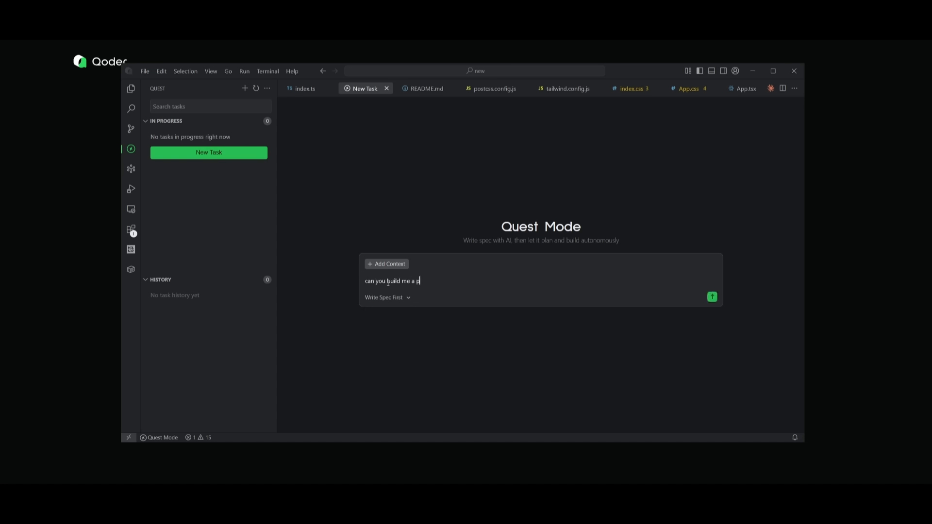
text(lan to debugg my)
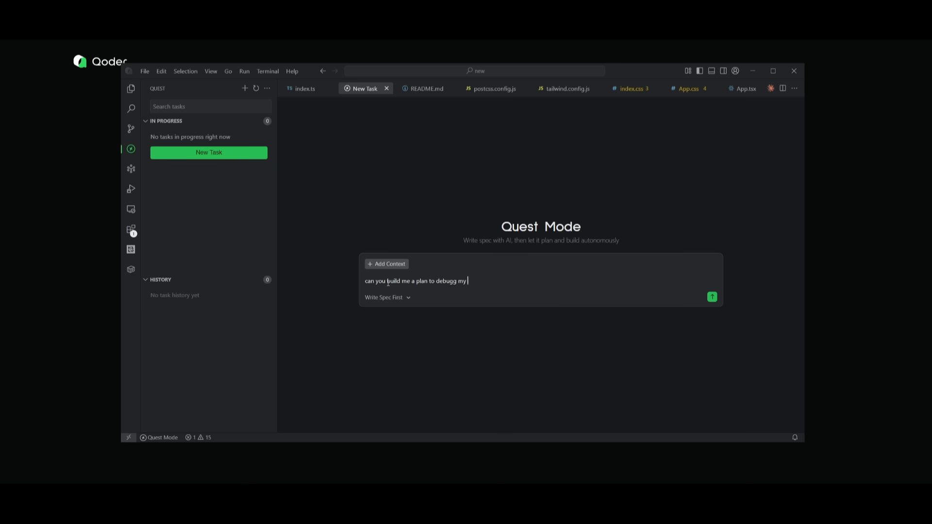
text(codebase)
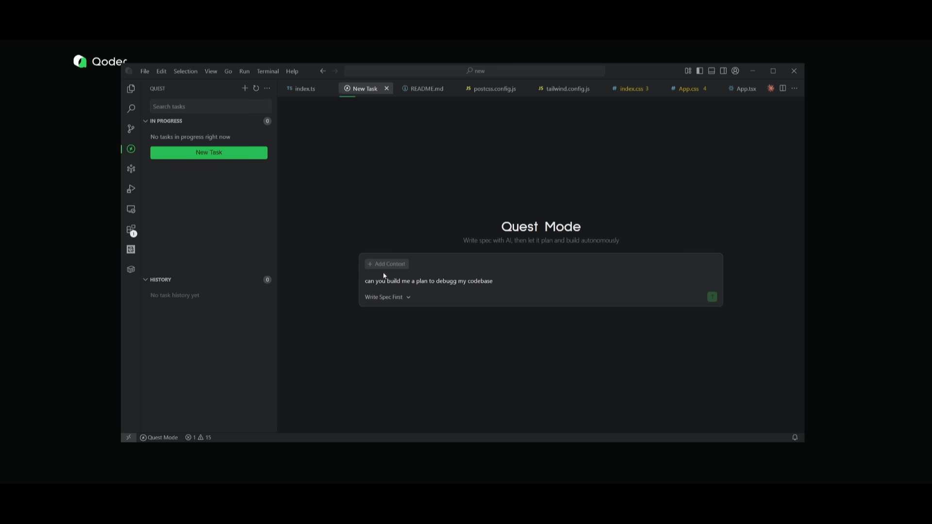
click(712, 297)
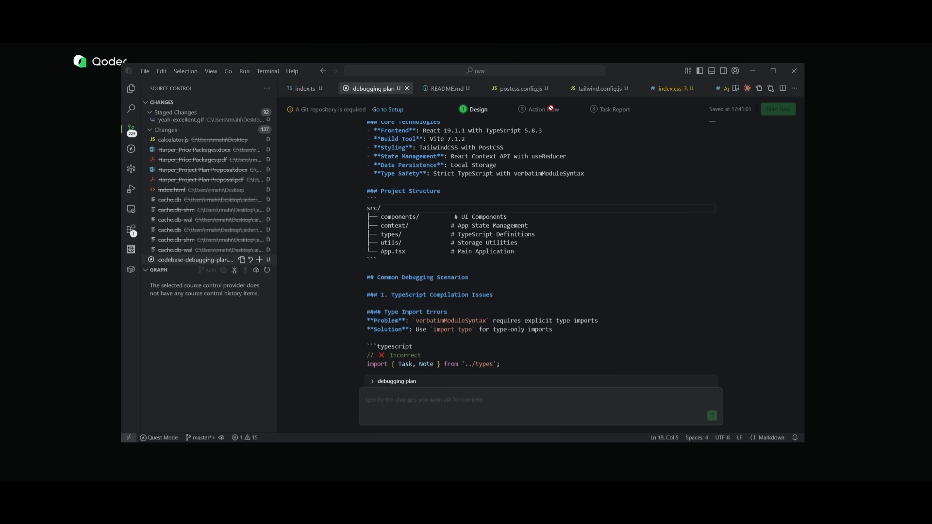
mouse_move(549, 109)
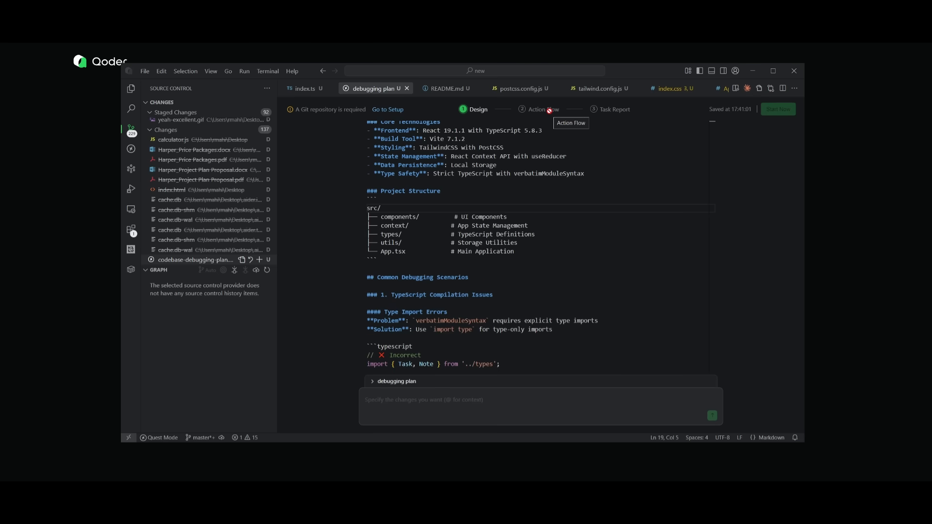
mouse_move(561, 116)
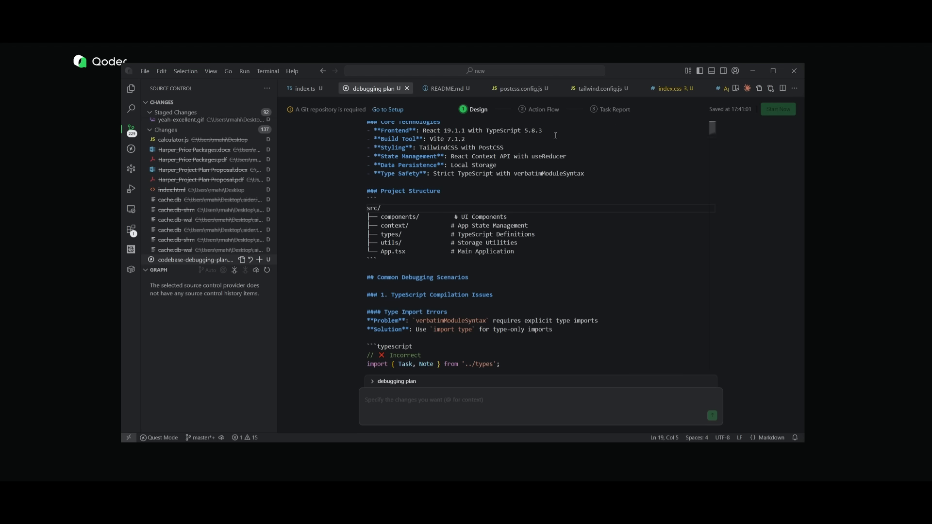
mouse_move(555, 135)
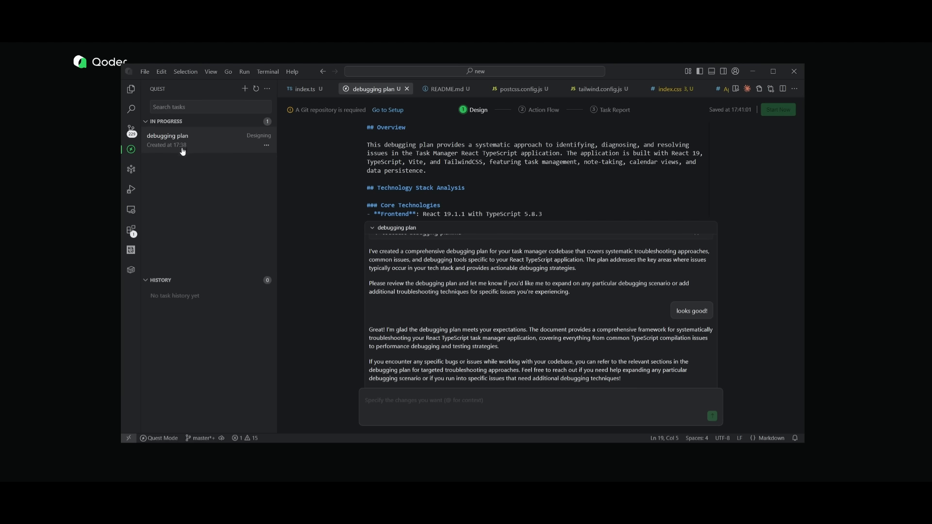
mouse_move(208, 200)
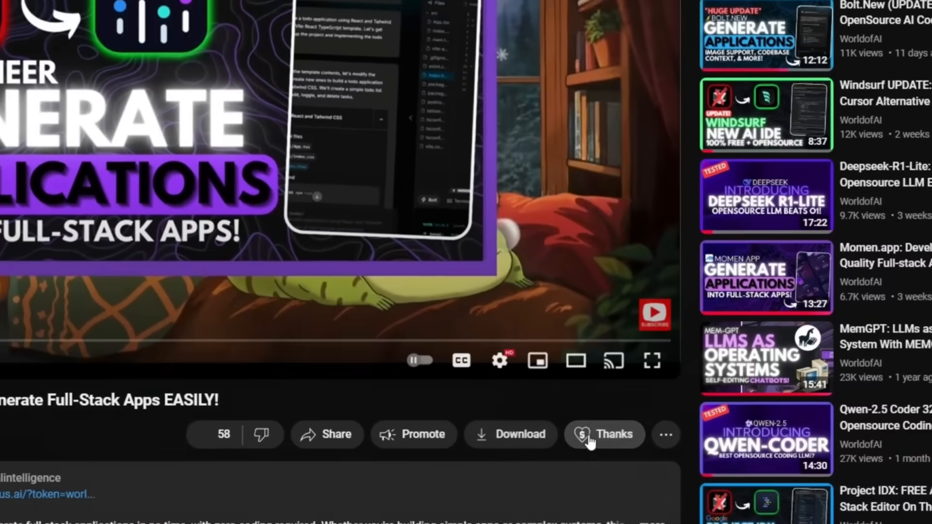
Step: Raise the Super Thanks amount from CA$5.00 to CA$400.00 and add an emoji to the comment
click(604, 434)
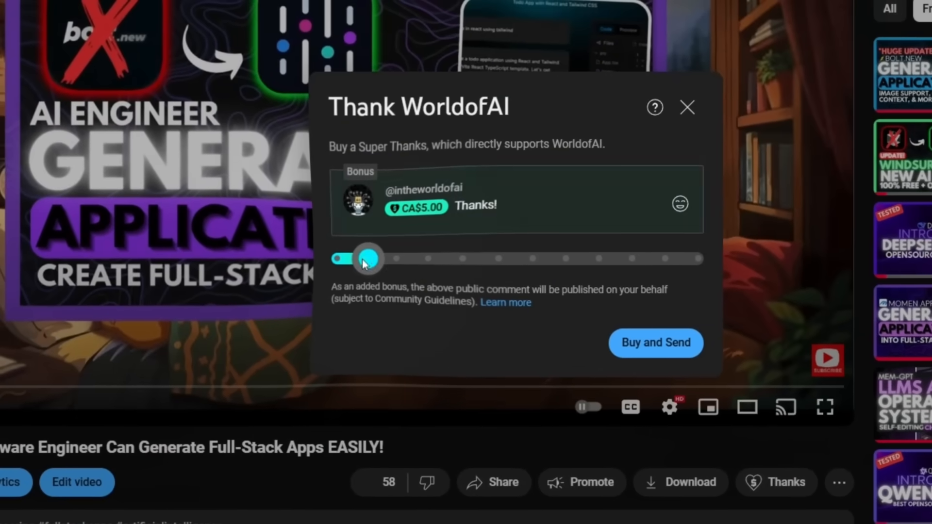
drag(366, 258, 559, 263)
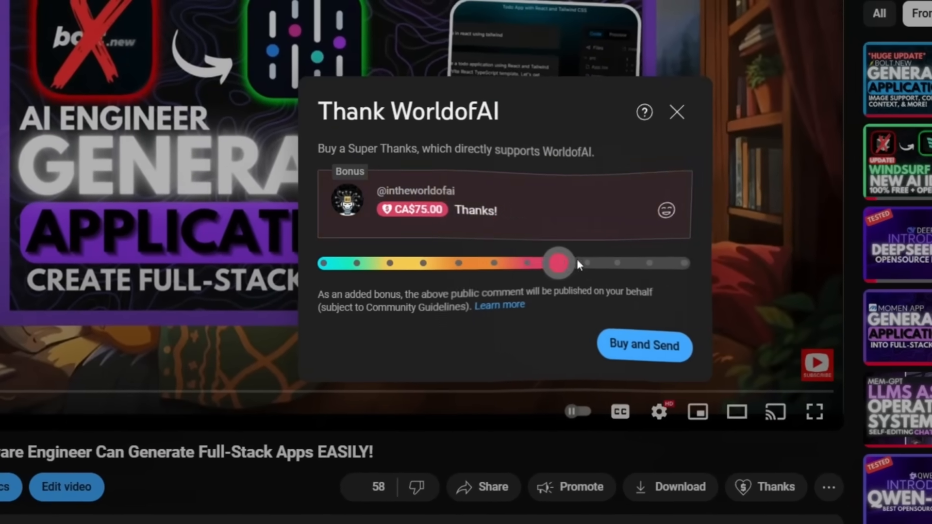
click(666, 210)
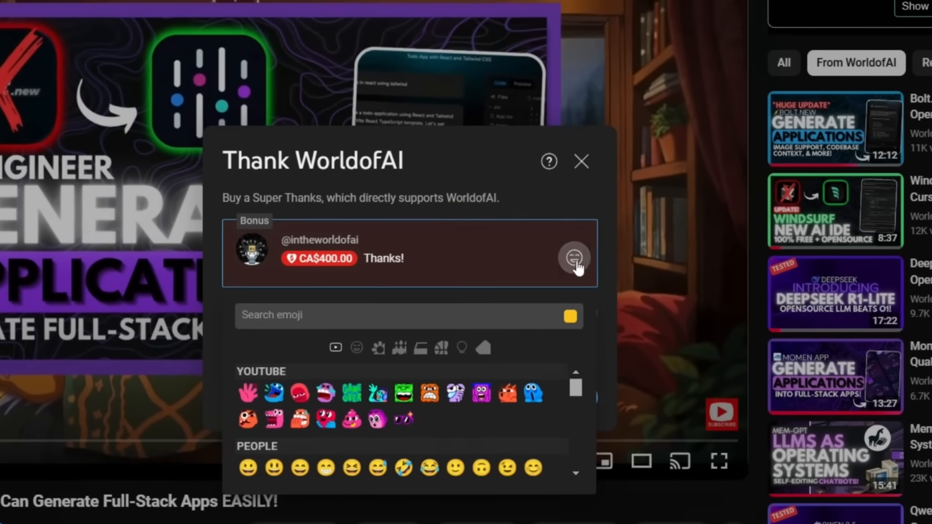
click(581, 161)
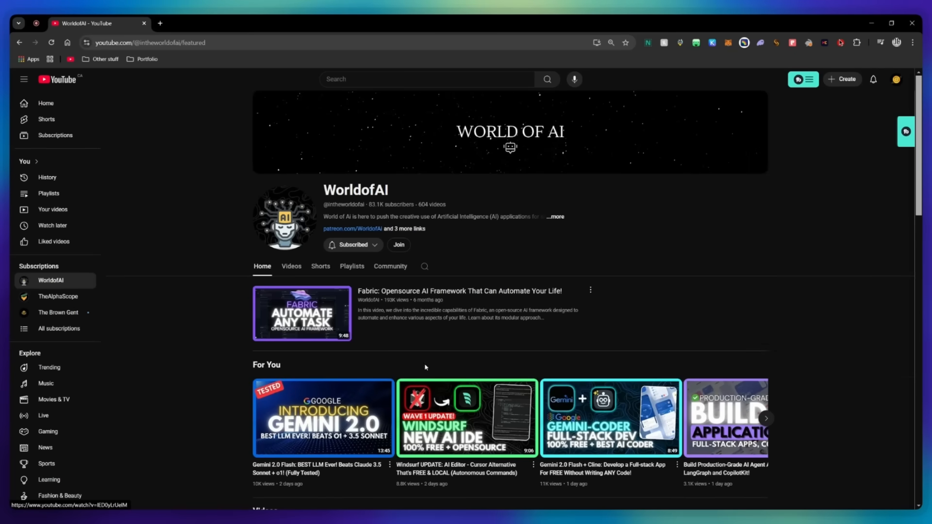
Step: View the WorldofAI channel's Join options and select the AI Mystic membership tier
click(398, 244)
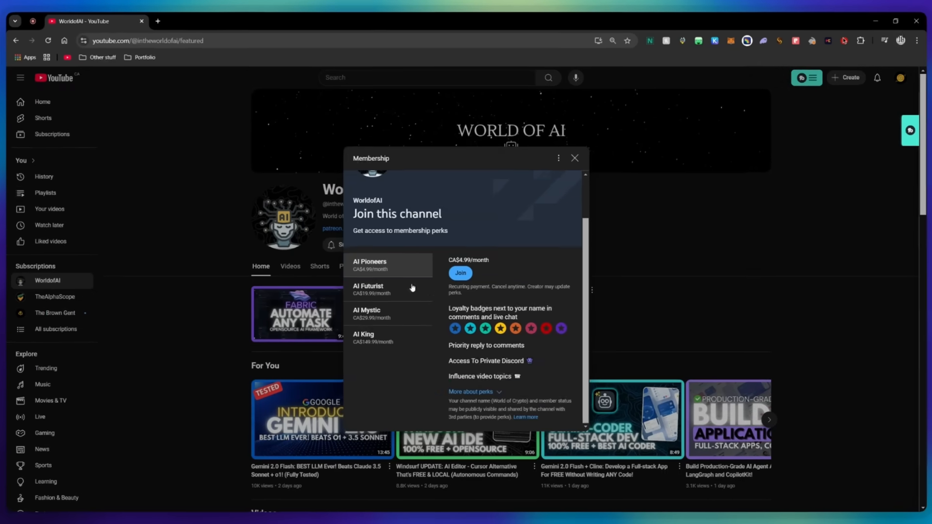
click(388, 289)
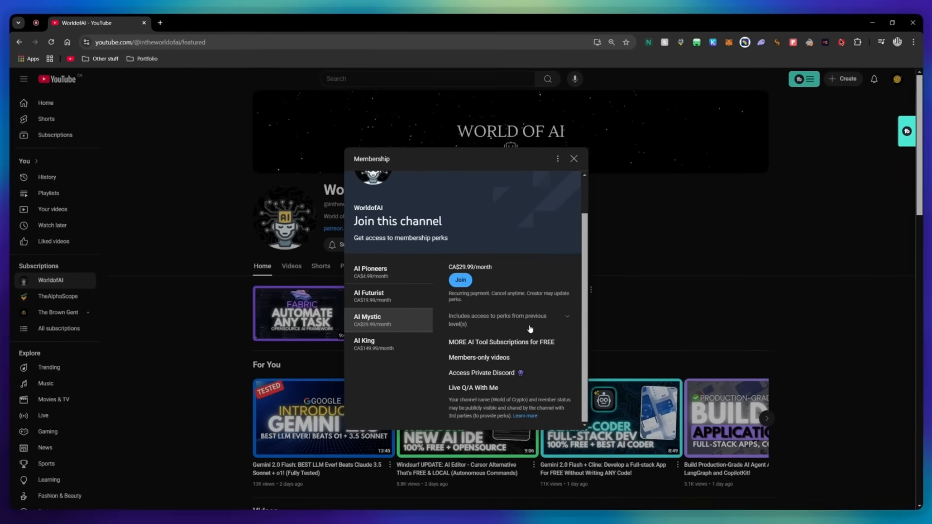
mouse_move(446, 270)
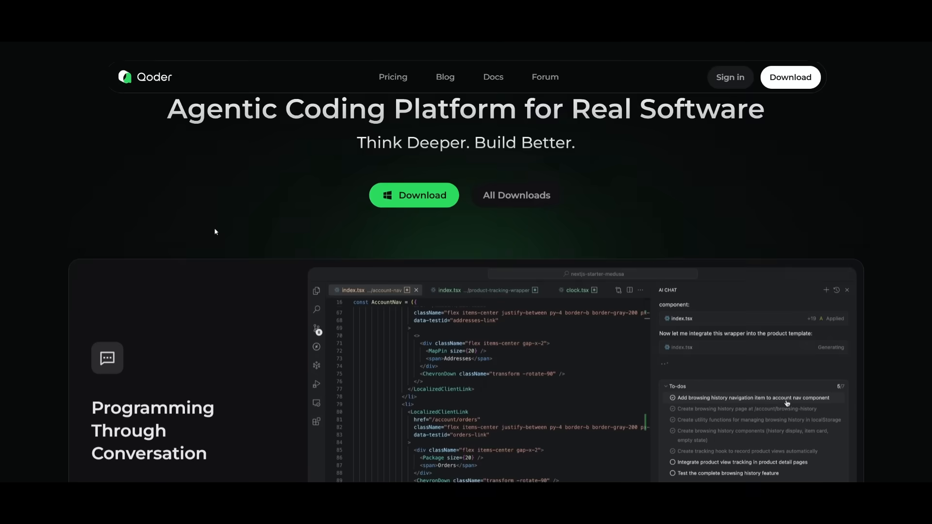
Step: Scroll the Qoder homepage past Quest Mode and feature cards to The Key Concepts Behind section
scroll(down, 3)
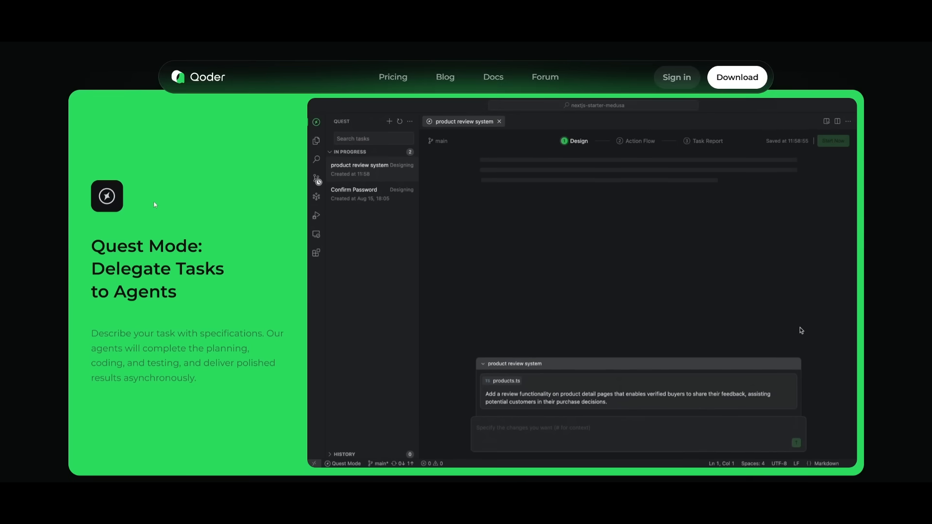
mouse_move(182, 235)
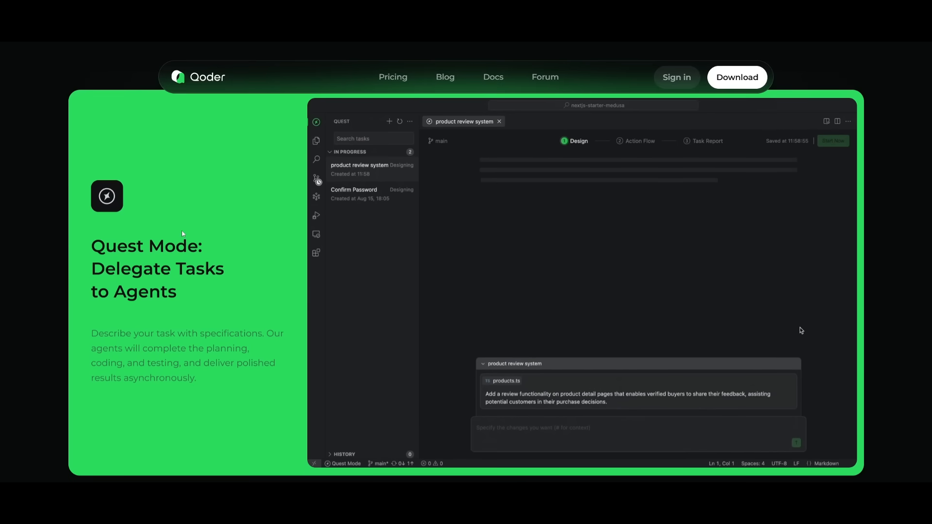
scroll(down, 3)
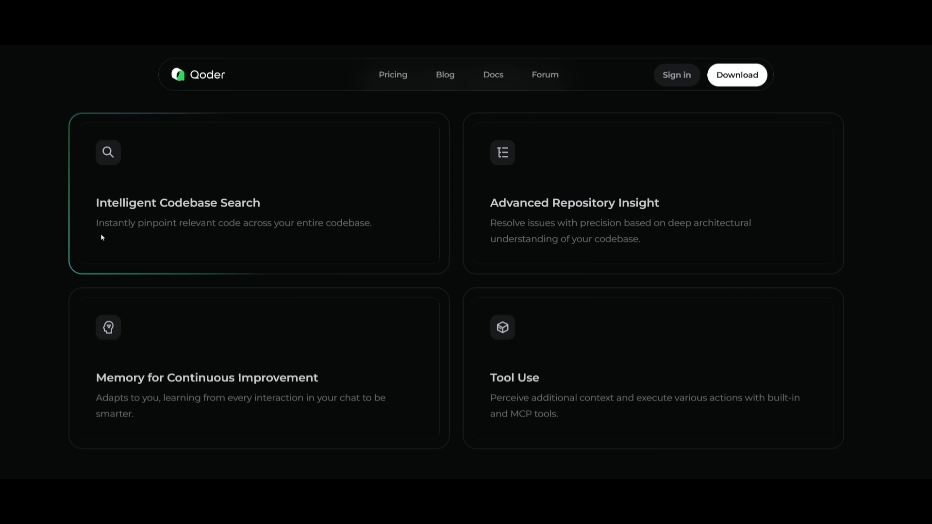
mouse_move(104, 237)
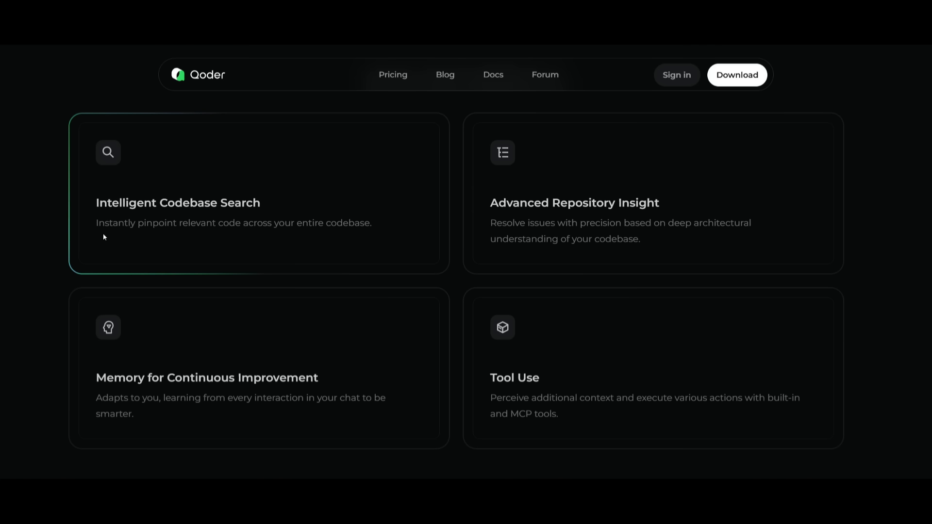
mouse_move(412, 184)
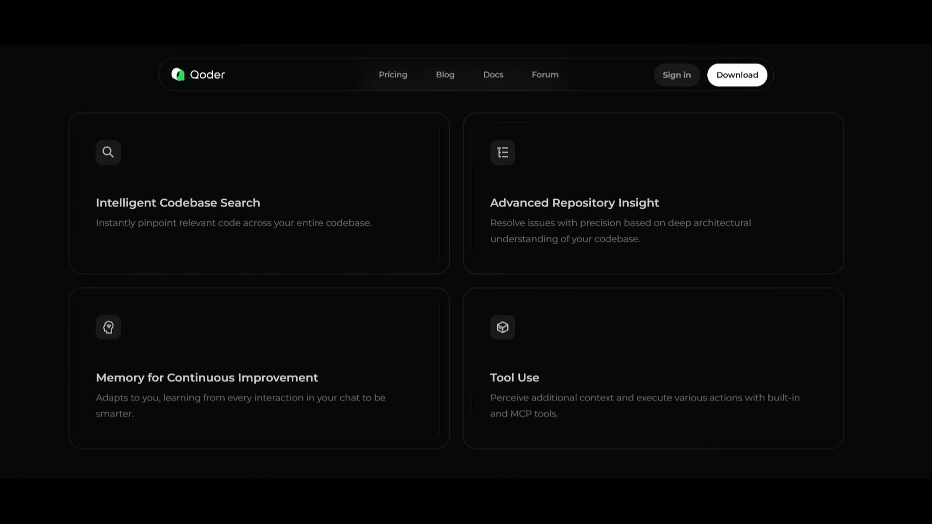
scroll(down, 3)
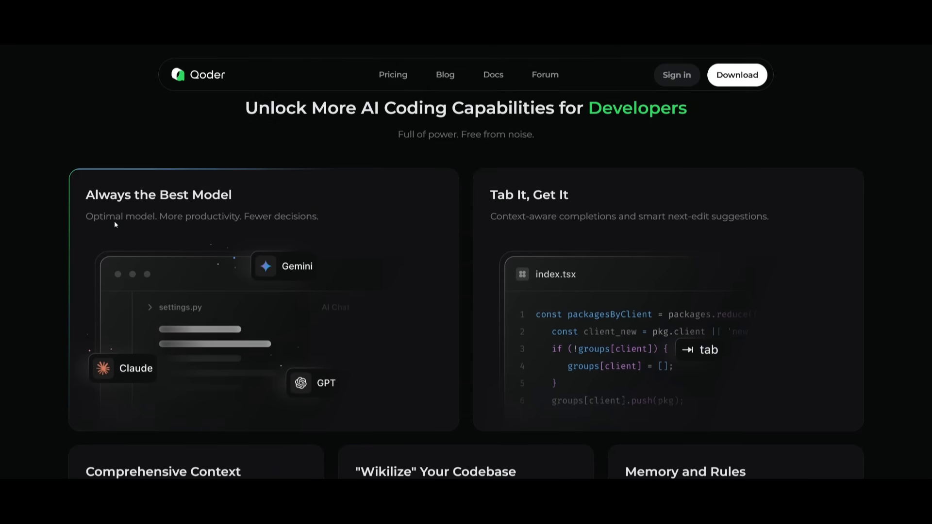
scroll(down, 3)
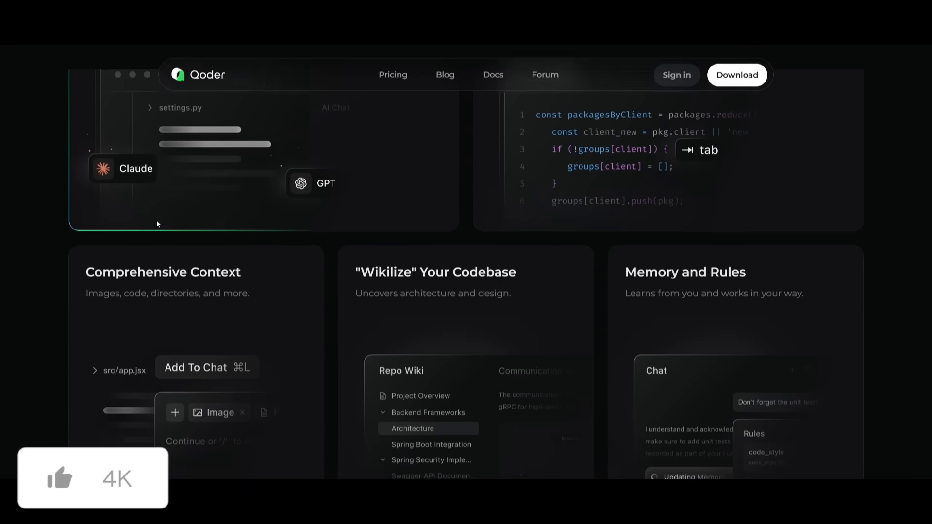
scroll(down, 3)
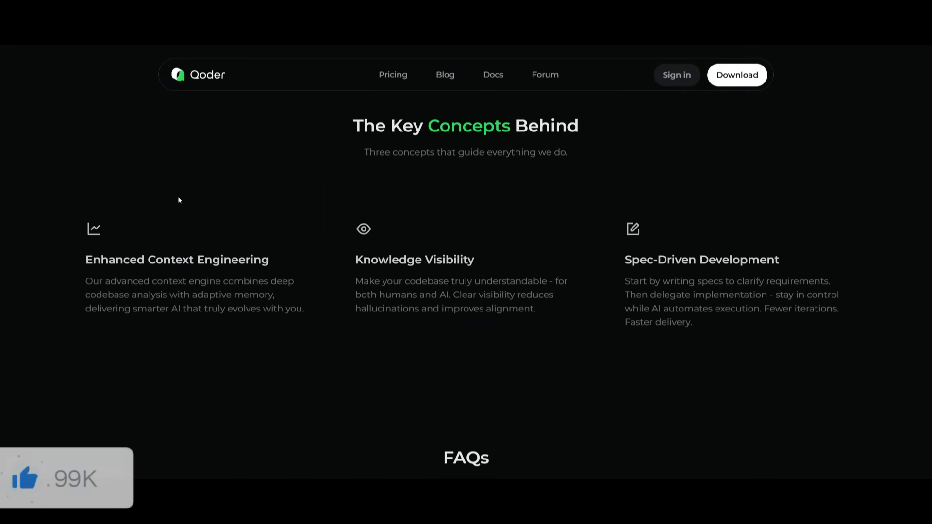
scroll(down, 3)
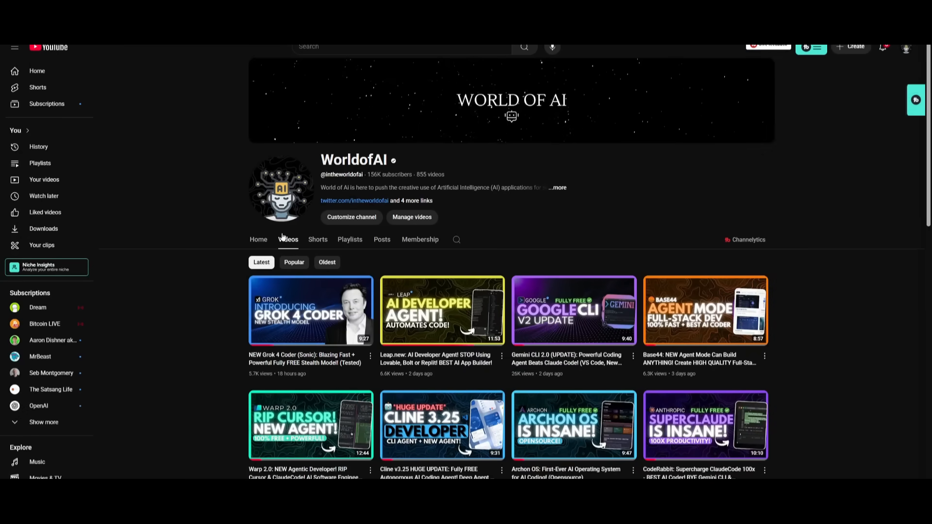
mouse_move(209, 187)
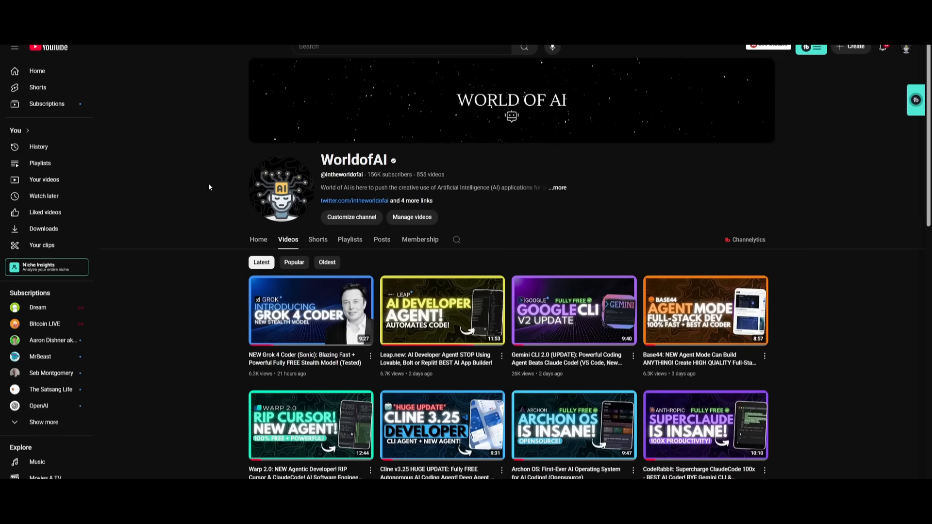
Step: Scroll the WorldofAI Videos grid from the latest uploads down through many months of older videos
scroll(down, 3)
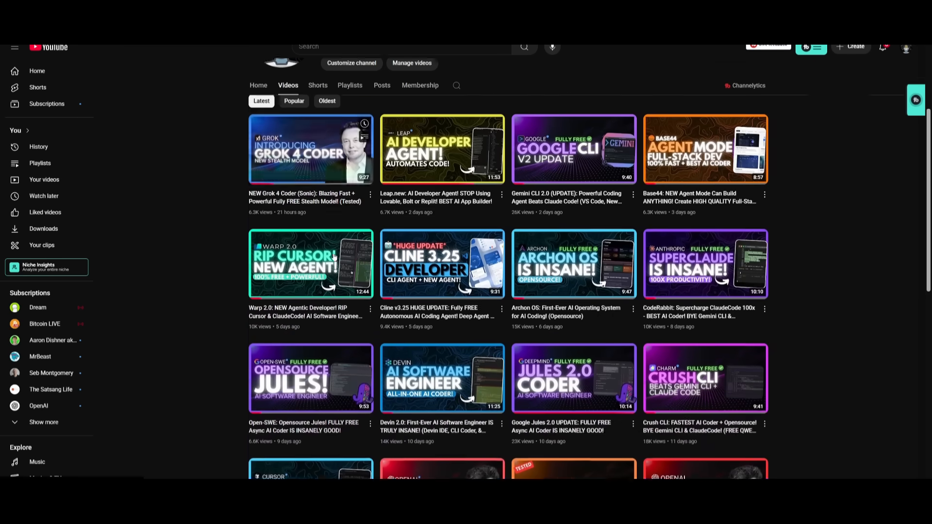
scroll(down, 3)
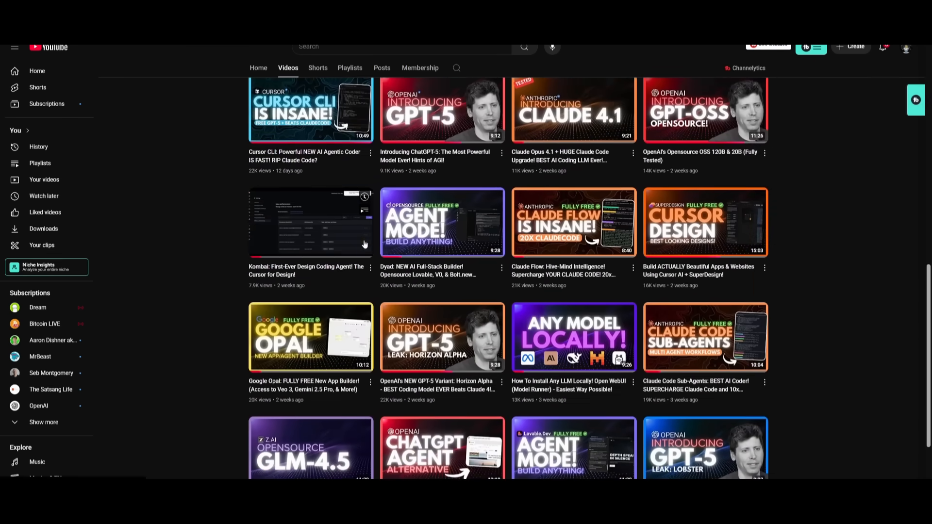
scroll(down, 3)
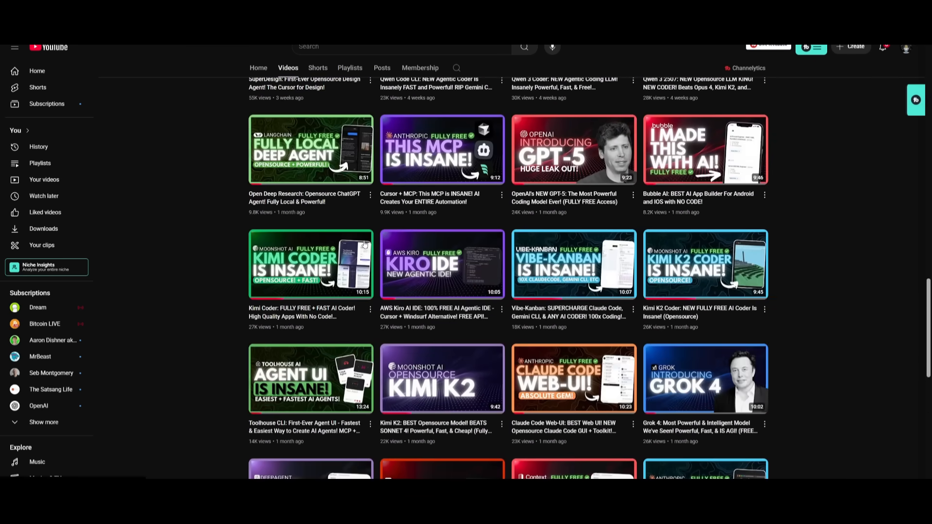
scroll(down, 3)
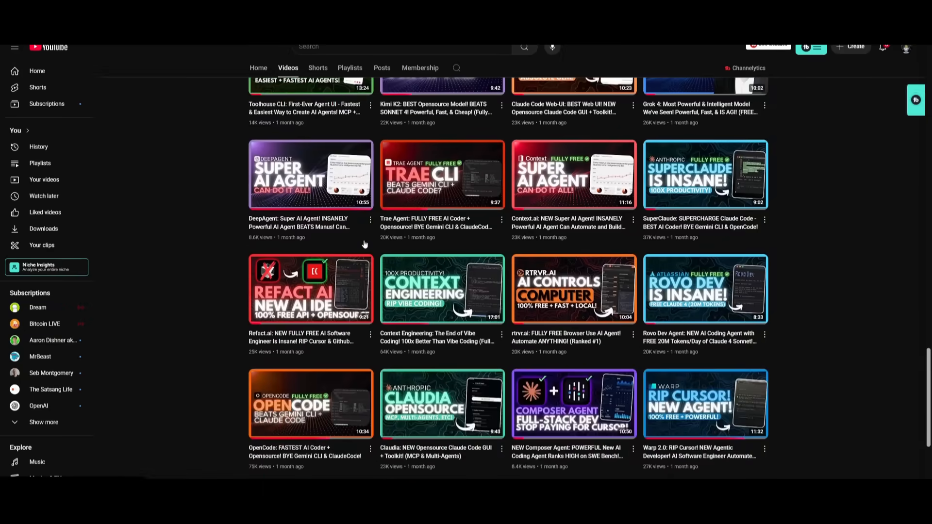
scroll(down, 3)
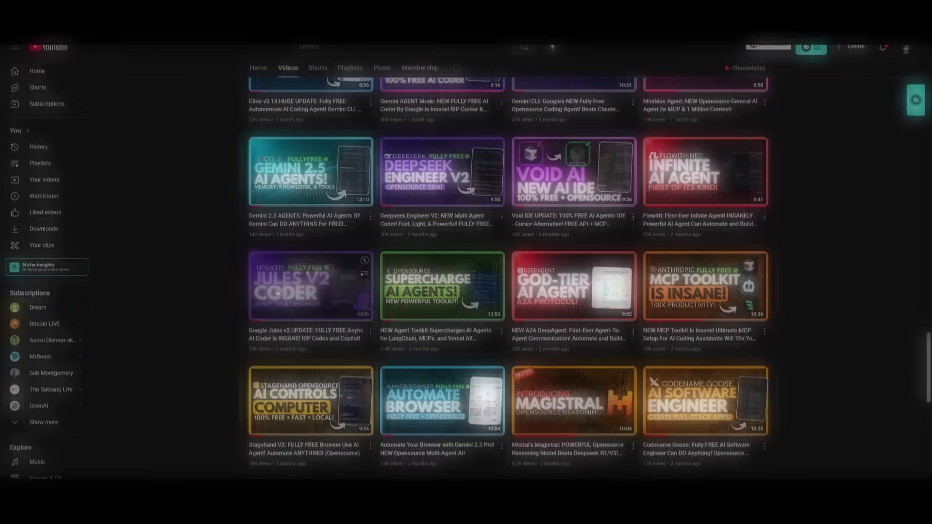